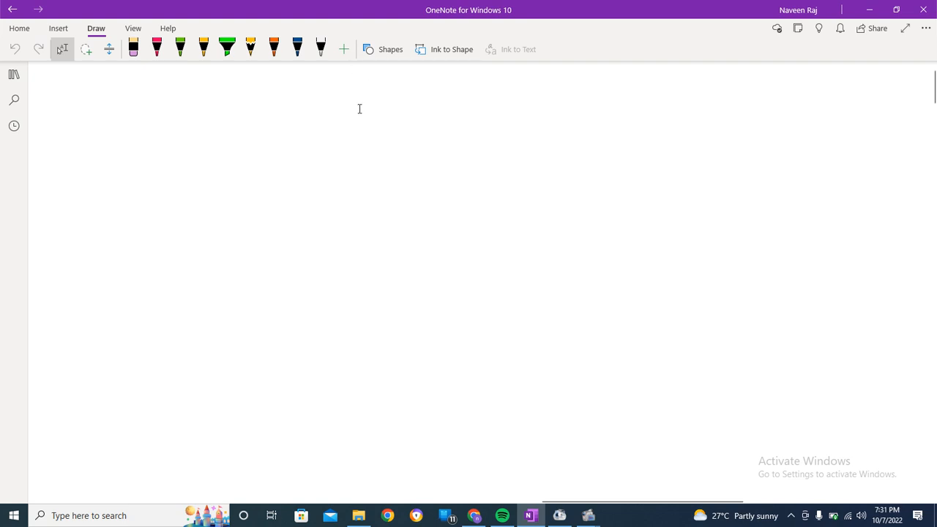
Type the heading 'Quantum numbers:' and fix its misspelling with the suggestion 'numbers'.
text(q)
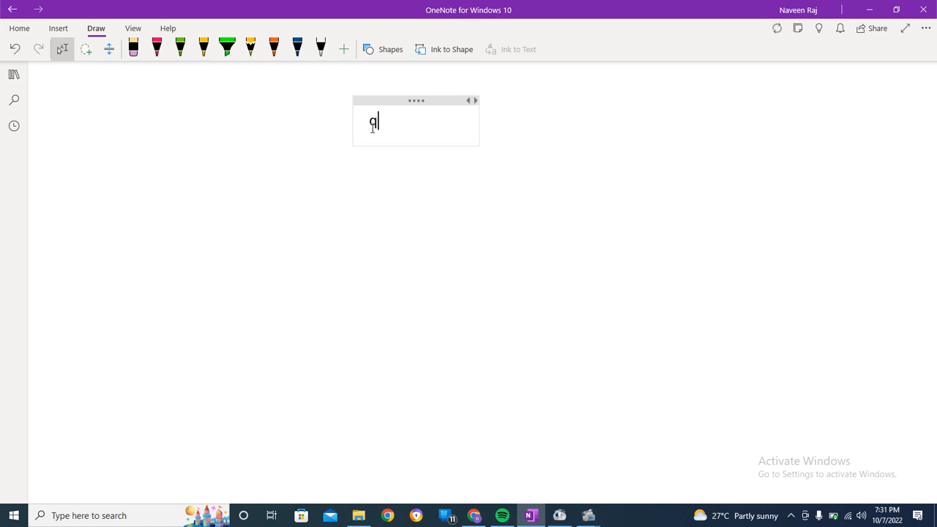
text(uantum nuim)
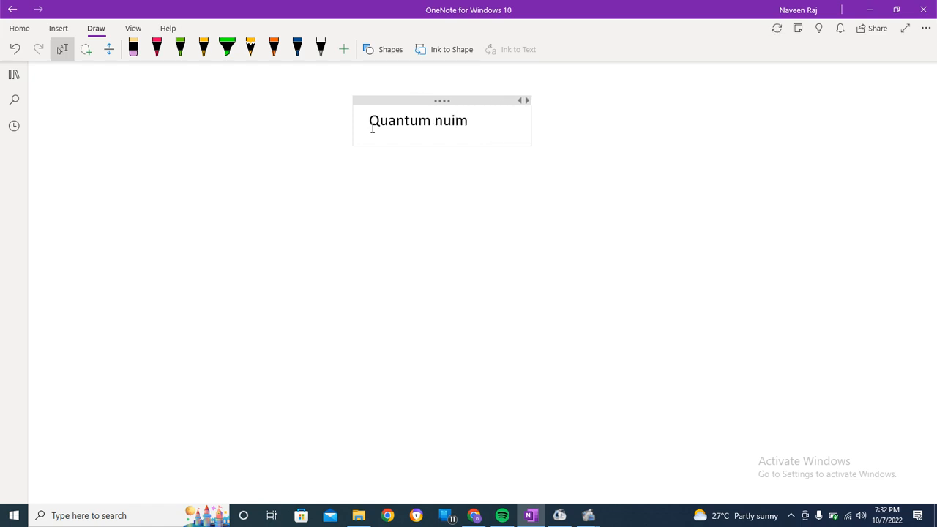
text(bers:)
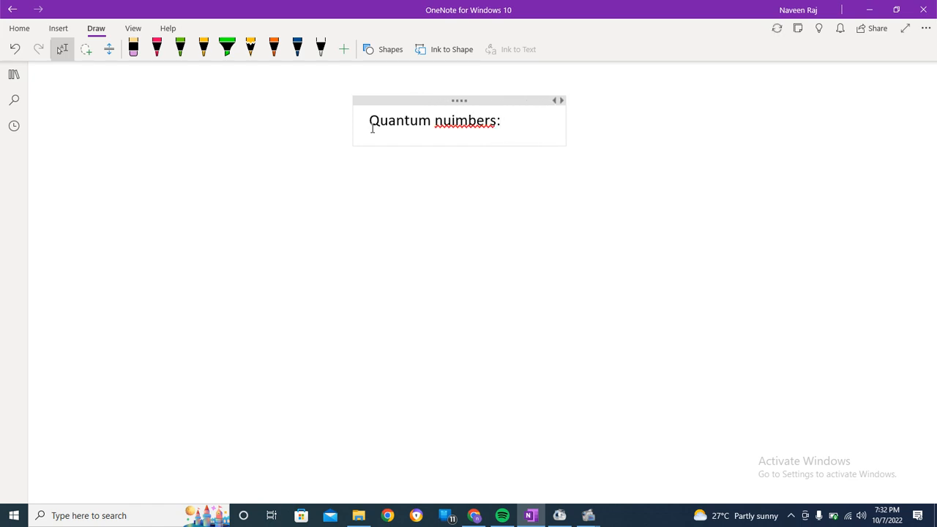
right_click(456, 121)
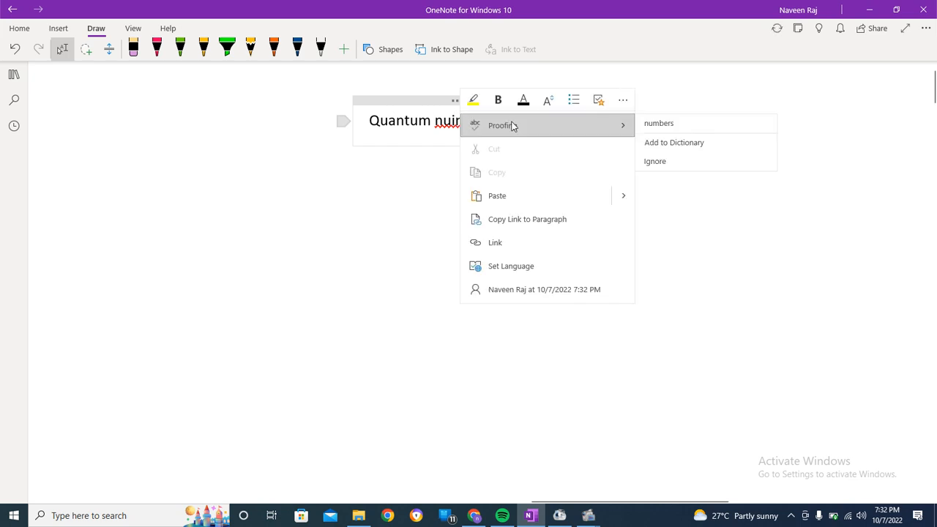
click(658, 123)
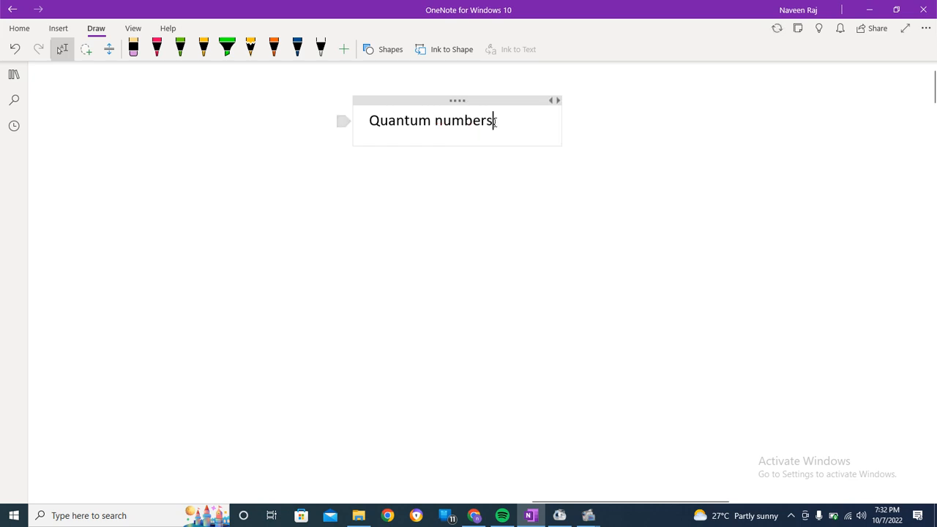
Extend the heading with ': the values that determine the position of and electron in an atom'.
text(:)
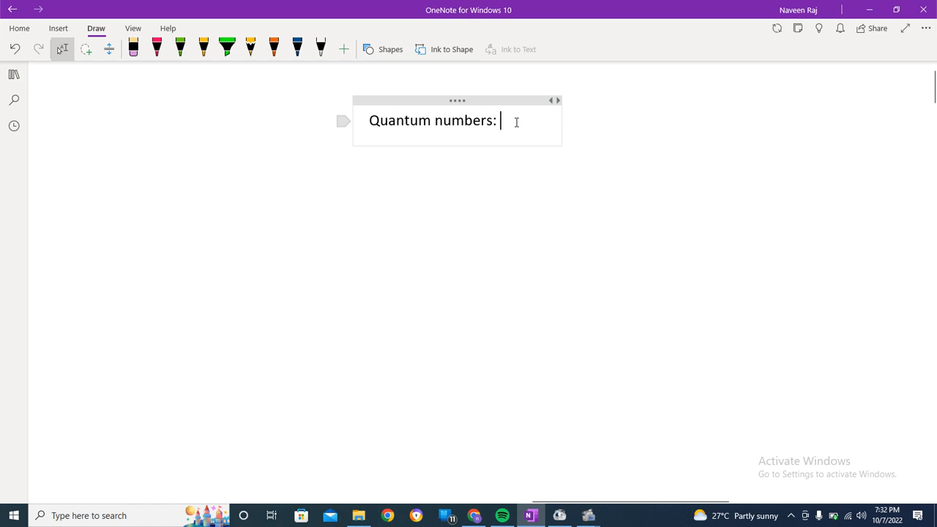
text(the)
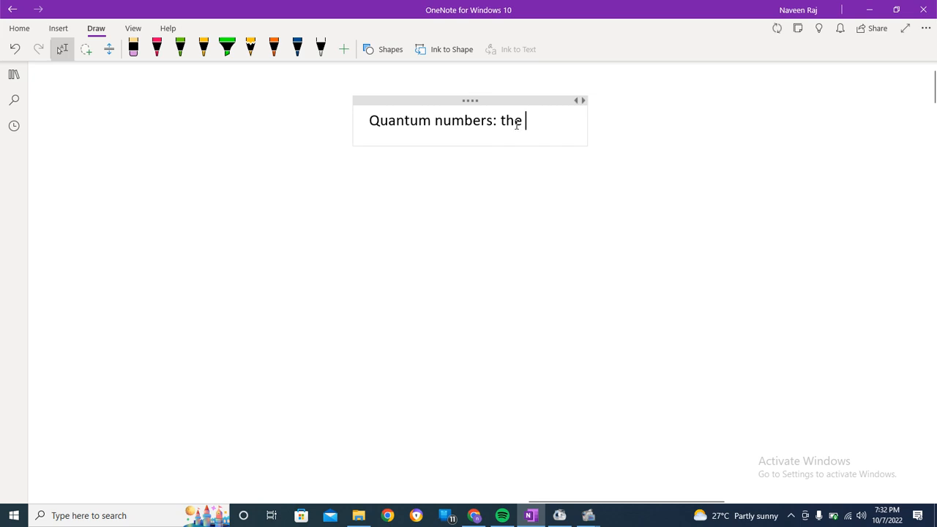
text(values that)
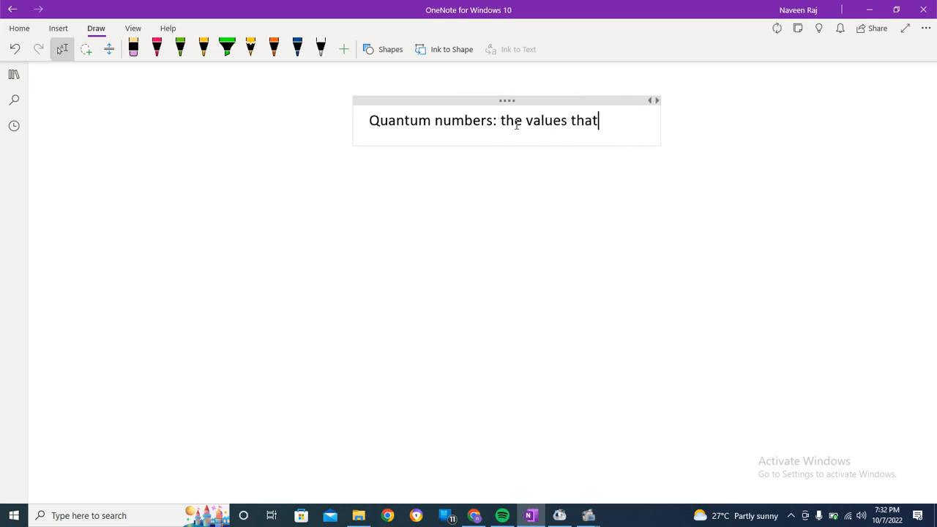
text(determini)
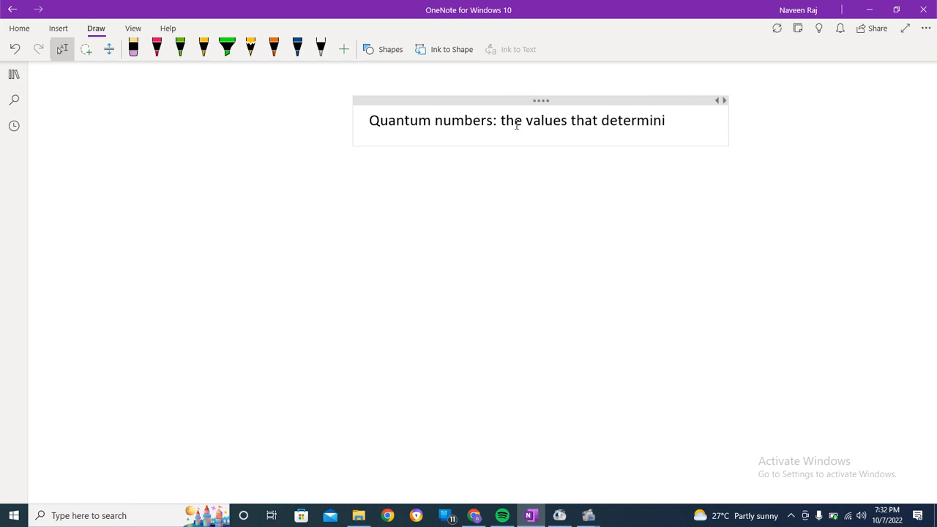
text(e)
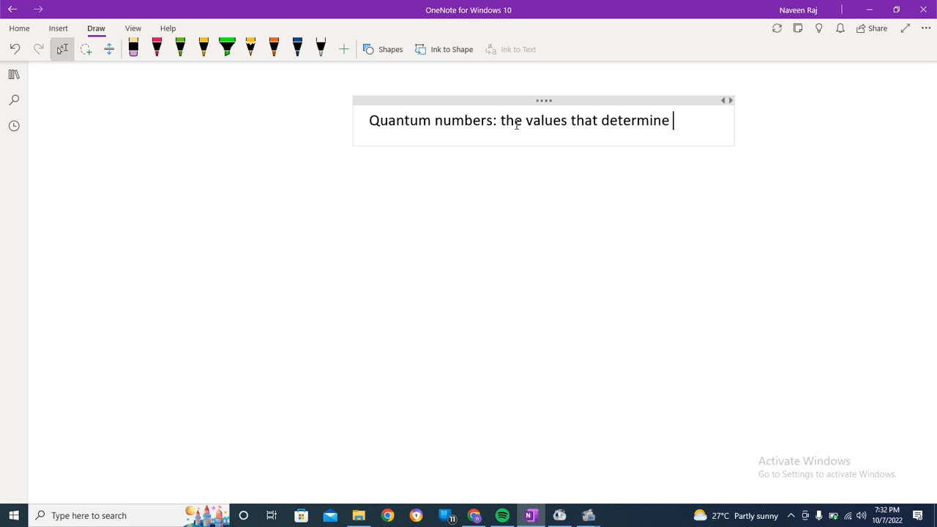
text(the p)
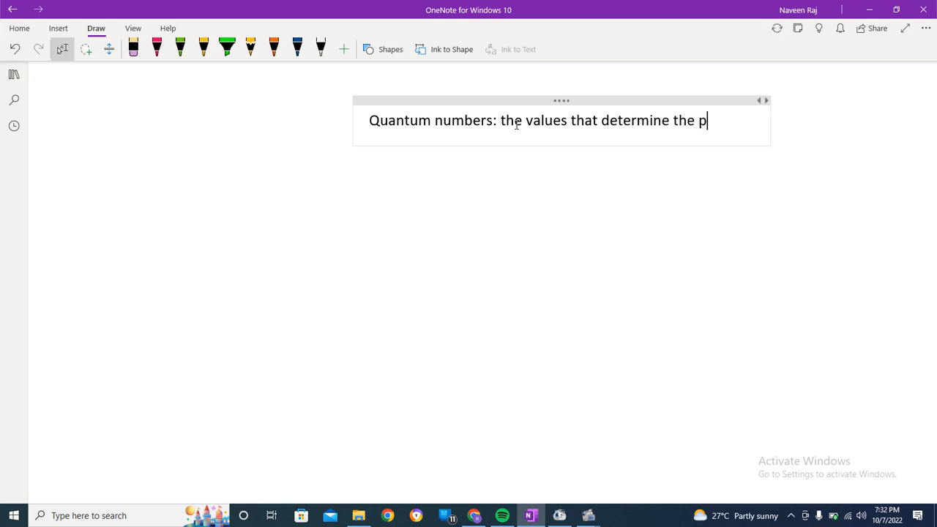
text(osition of an)
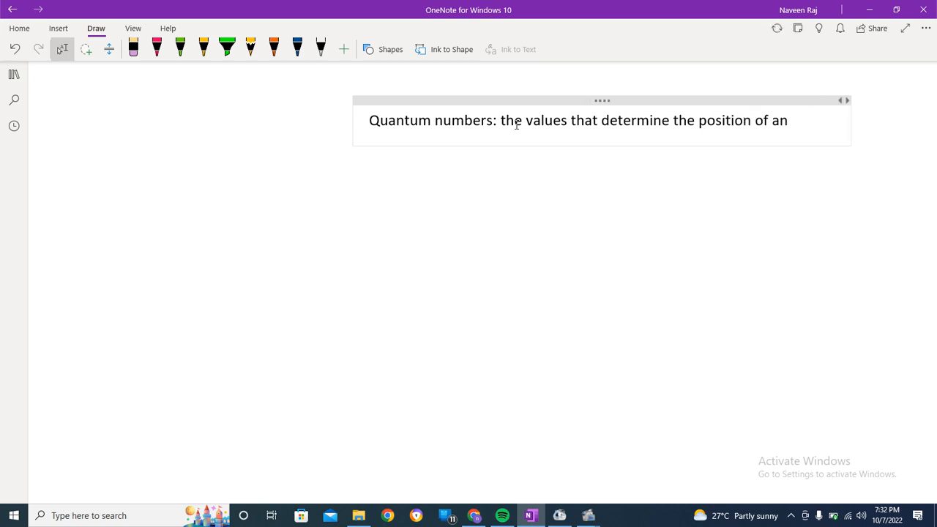
text(d ek)
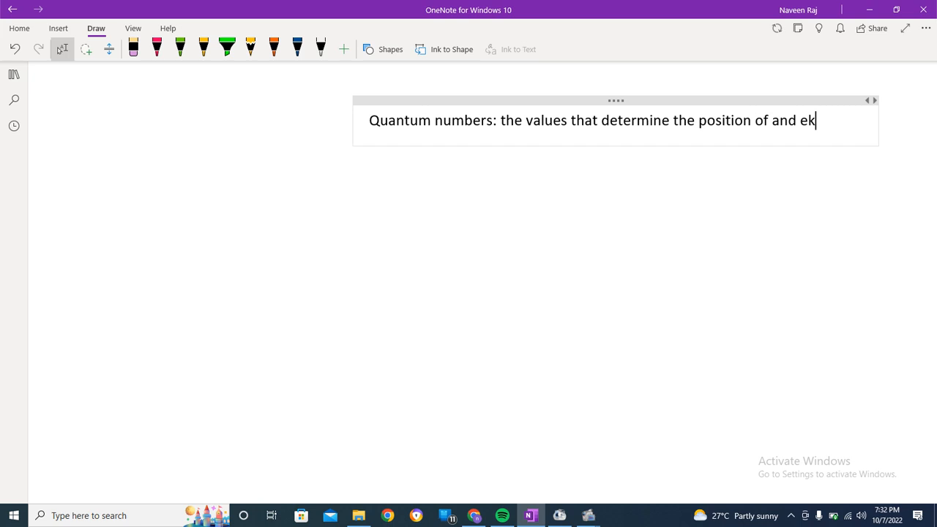
text(electro)
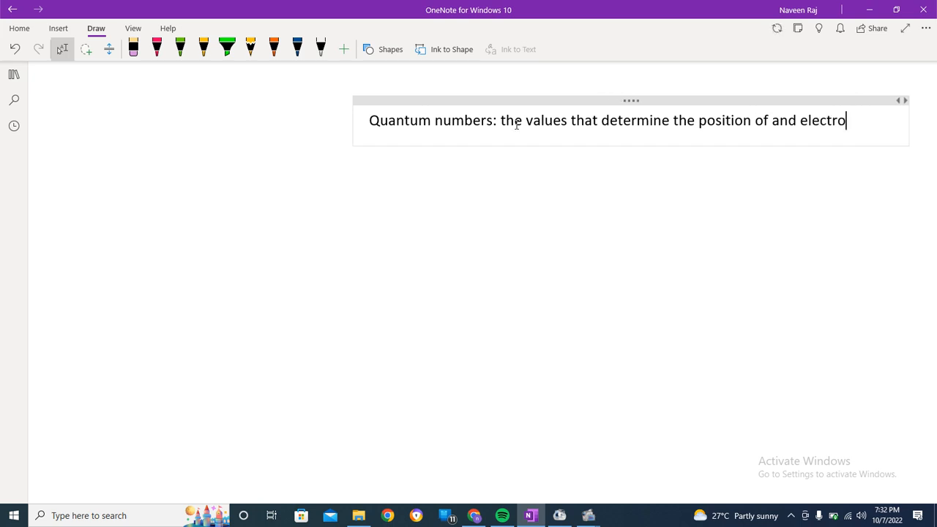
text(n in an)
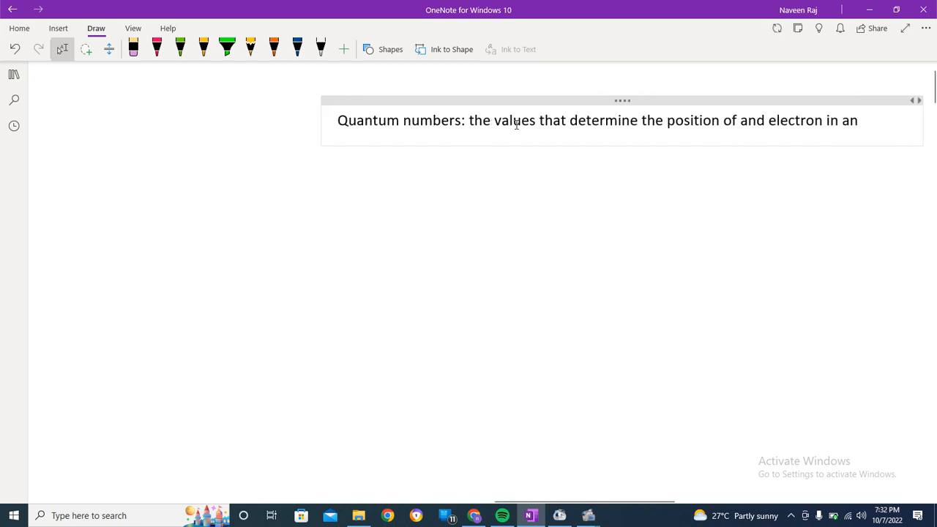
text(atom)
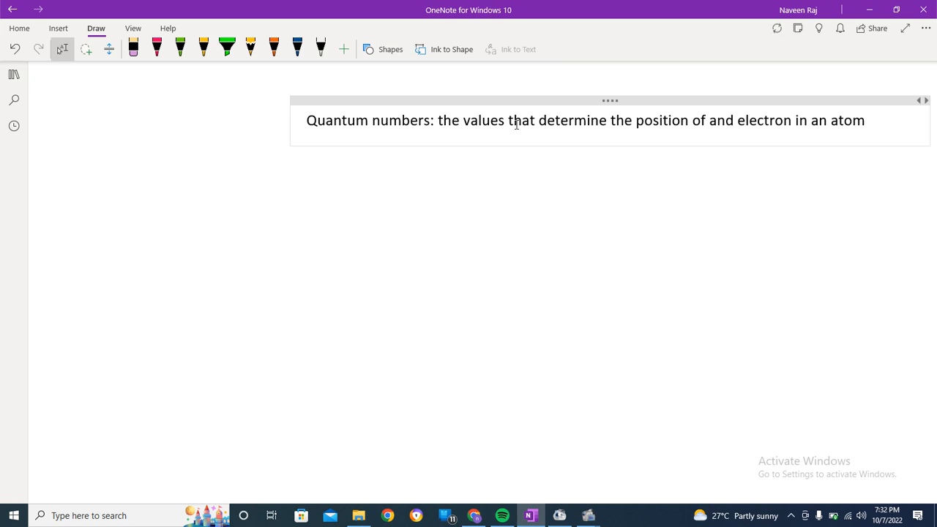
click(867, 120)
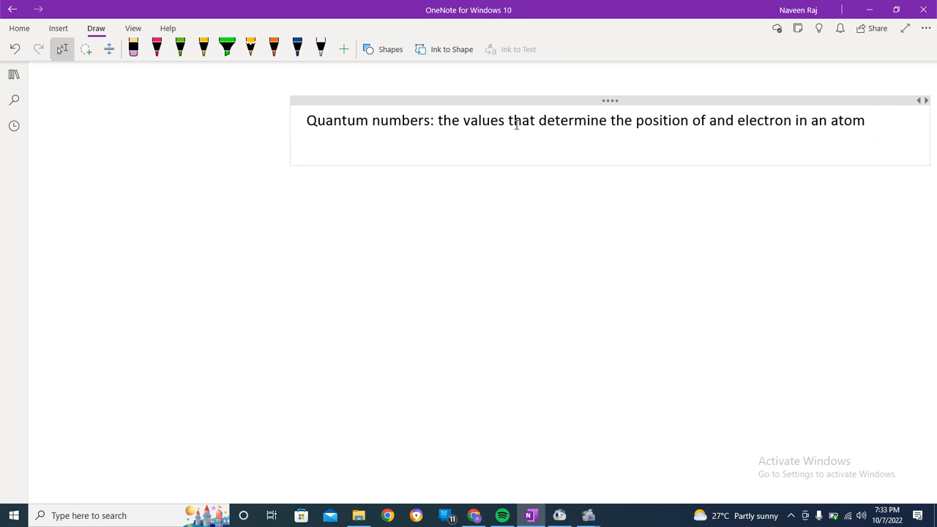
Add numbered item '1. Principal quantum Number: tells us about orbits'.
text(1)
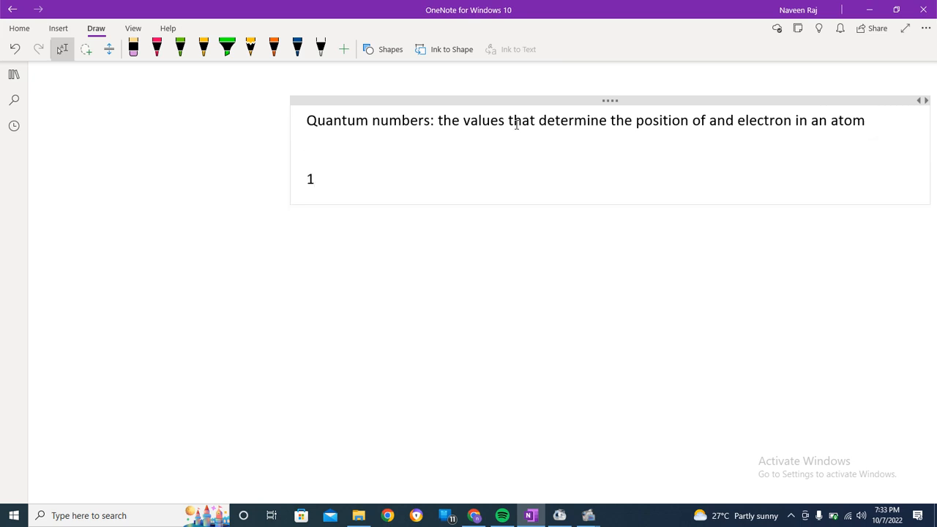
text(prin)
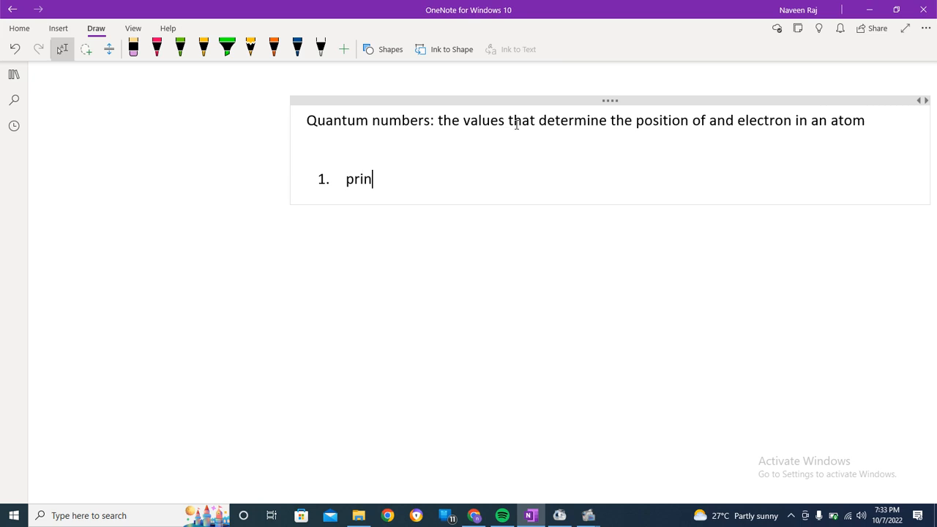
text(cipal qu)
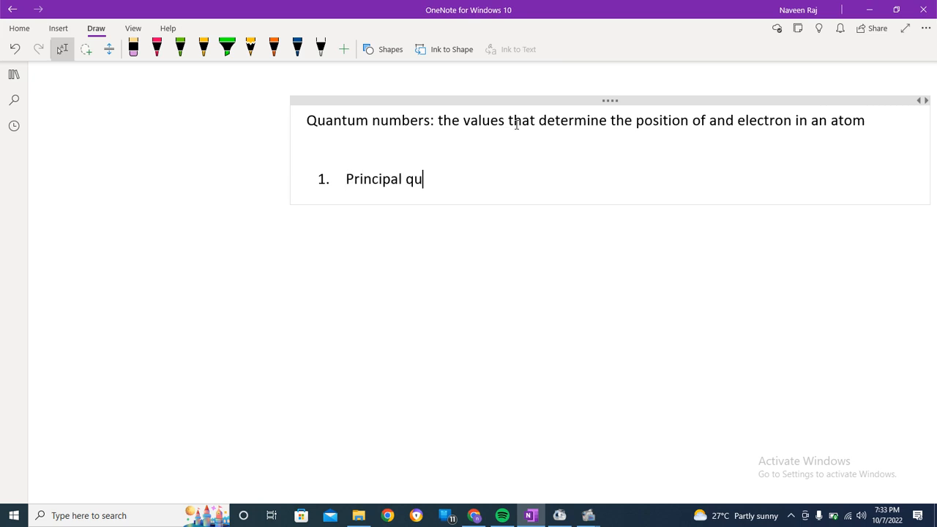
text(antum u)
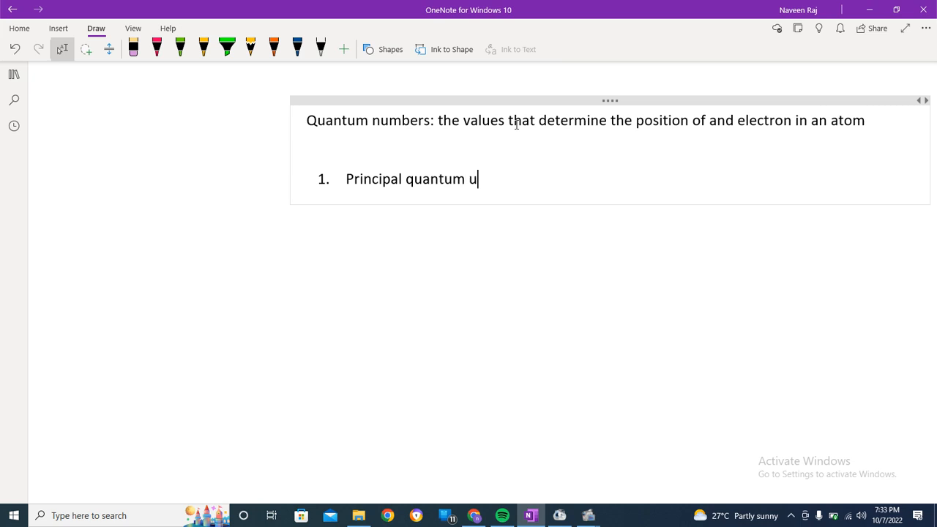
text(mber)
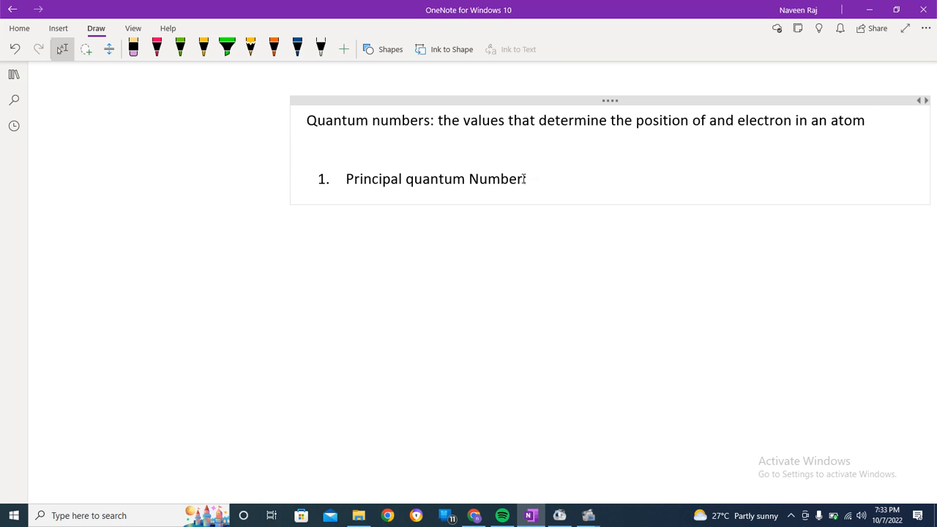
text(tells)
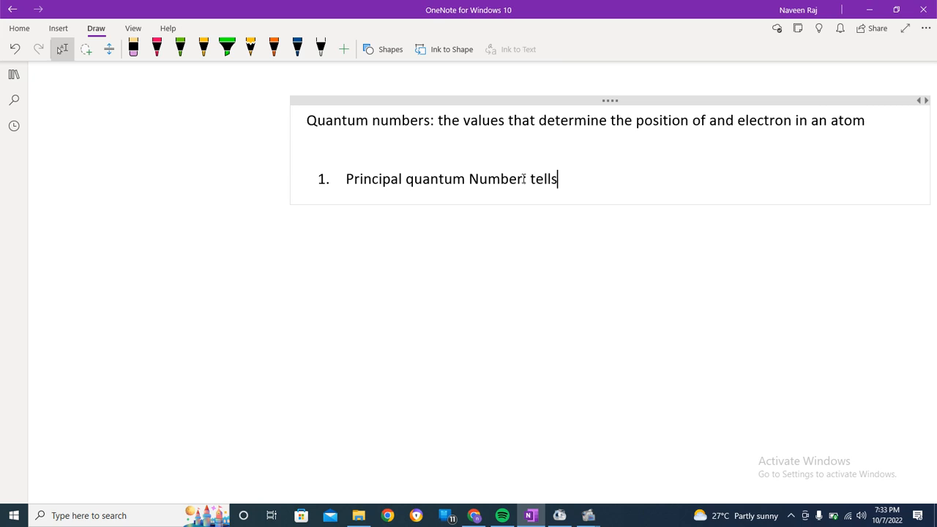
text(us about o)
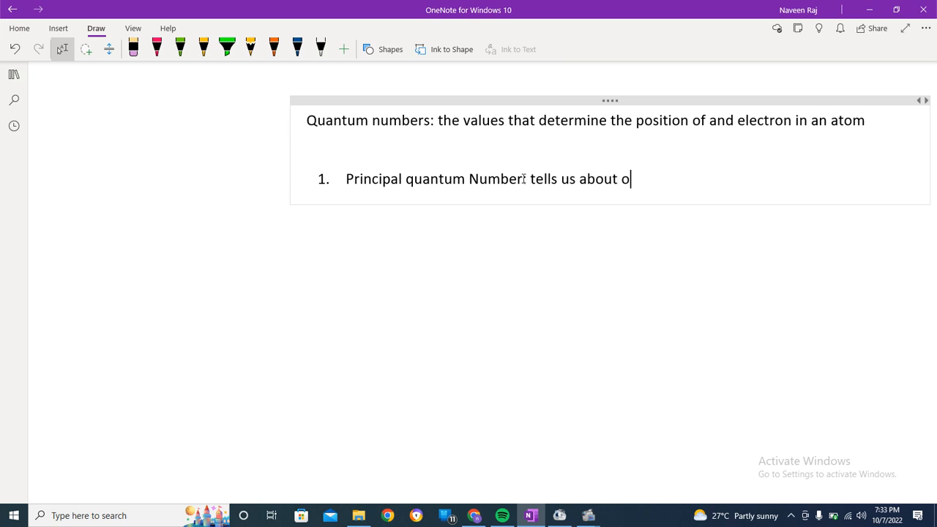
text(rbits)
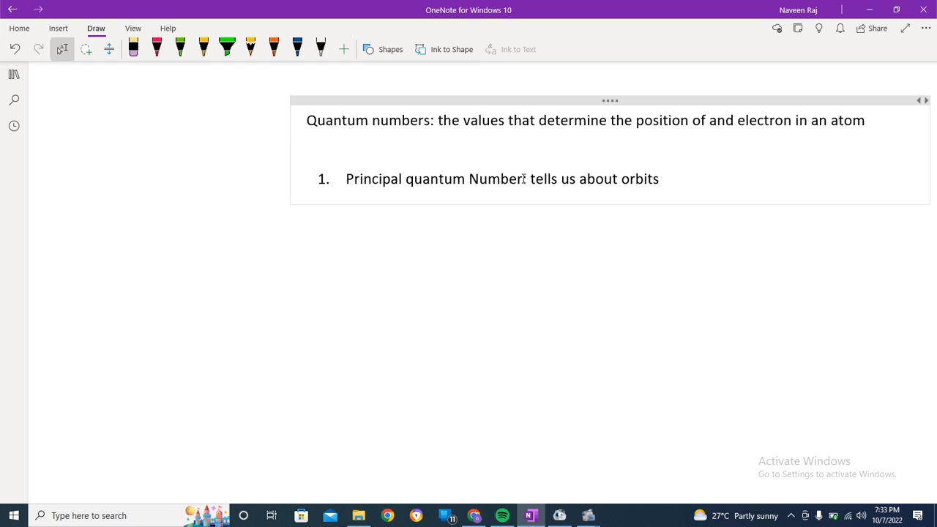
click(662, 179)
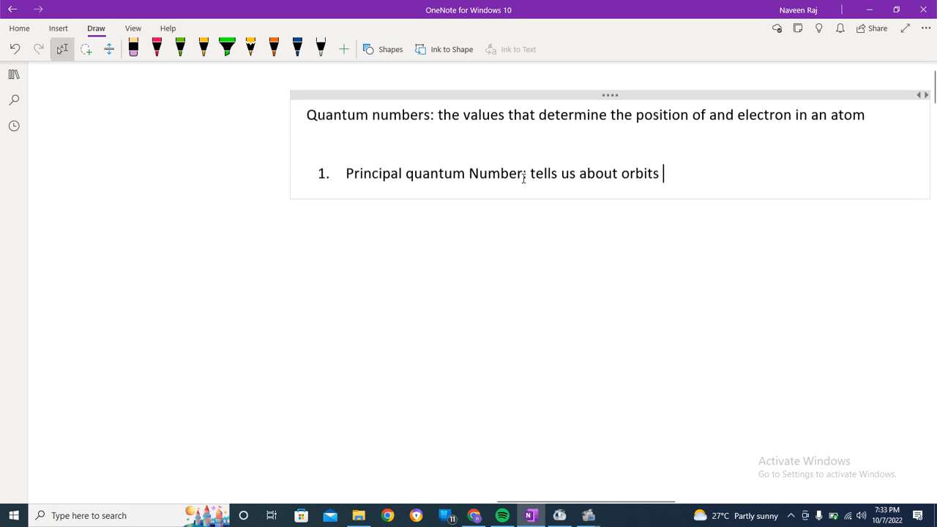
Add a dash sub-point reading '(n)' beneath the first numbered item.
key(enter)
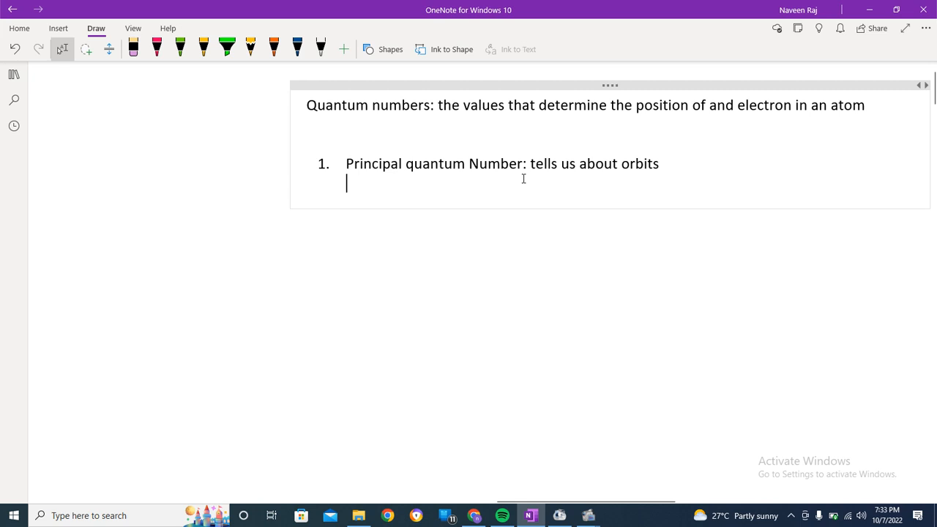
text(-)
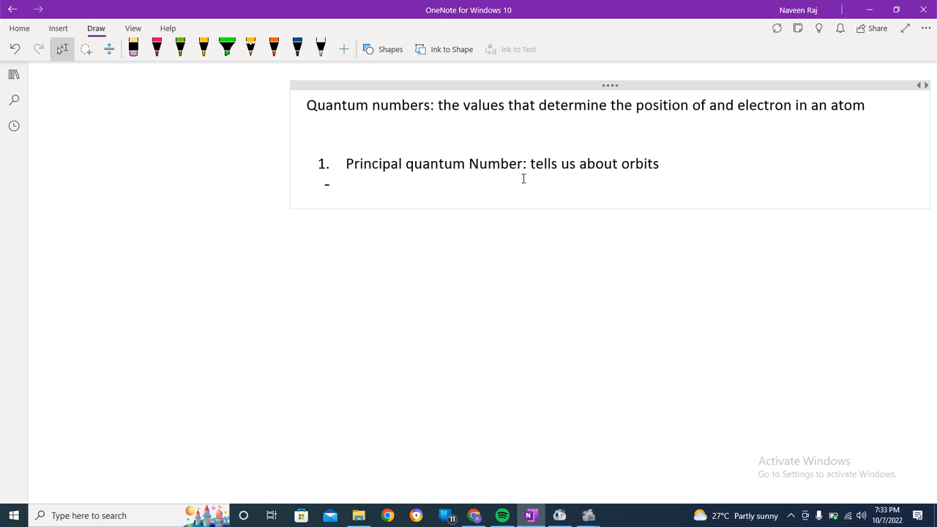
text((n))
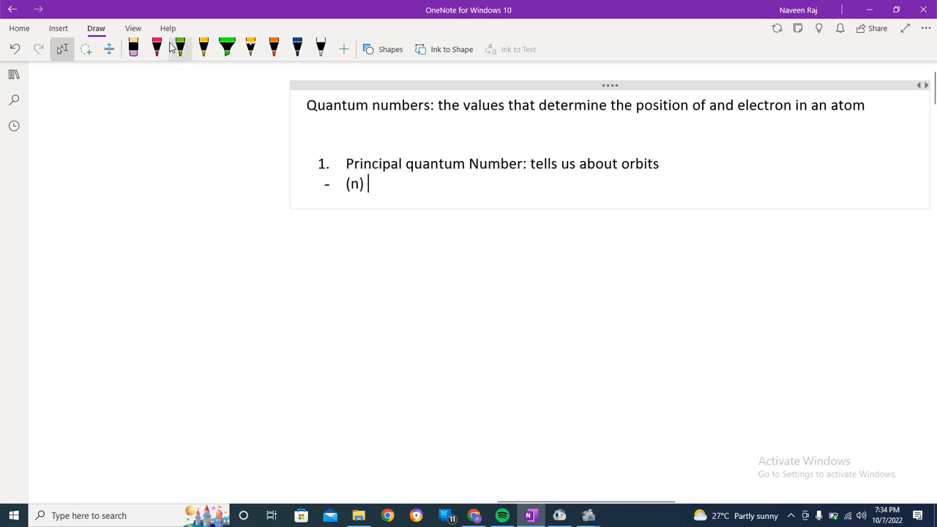
mouse_move(156, 49)
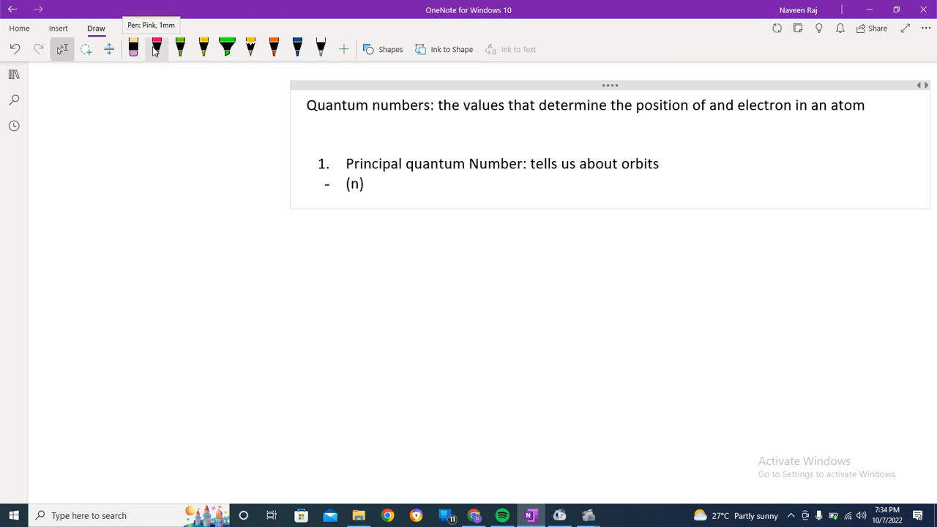
click(368, 184)
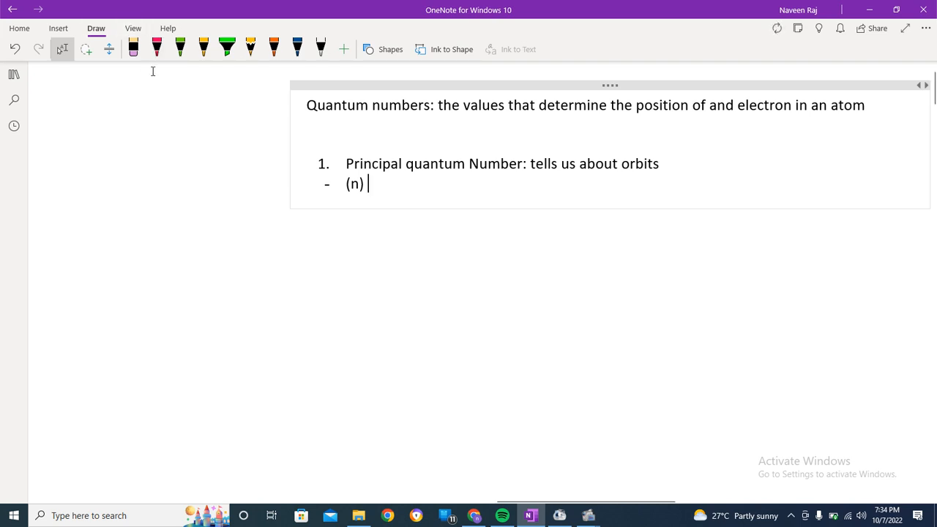
Handwrite 'n = 1 2 3 4 ---' in pink ink, with short lines under 1 and 2.
click(156, 46)
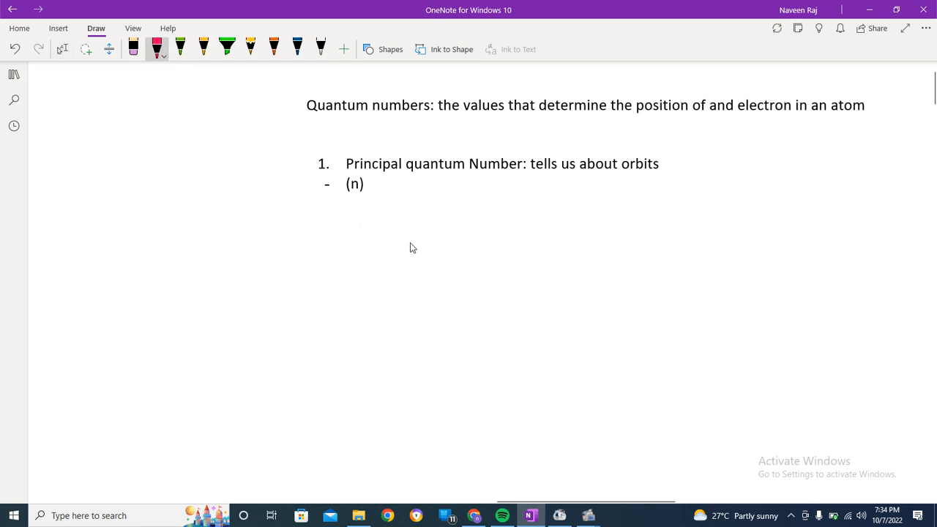
drag(409, 253, 453, 257)
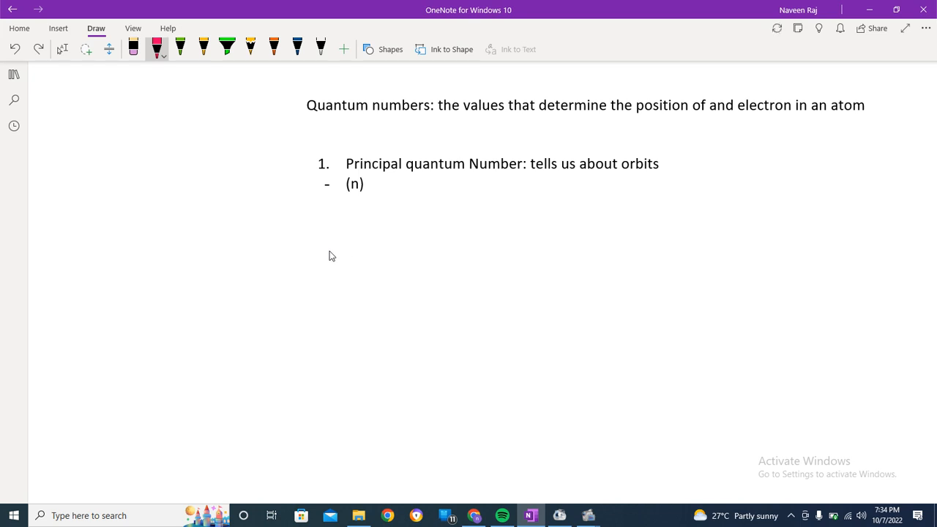
drag(330, 256, 355, 282)
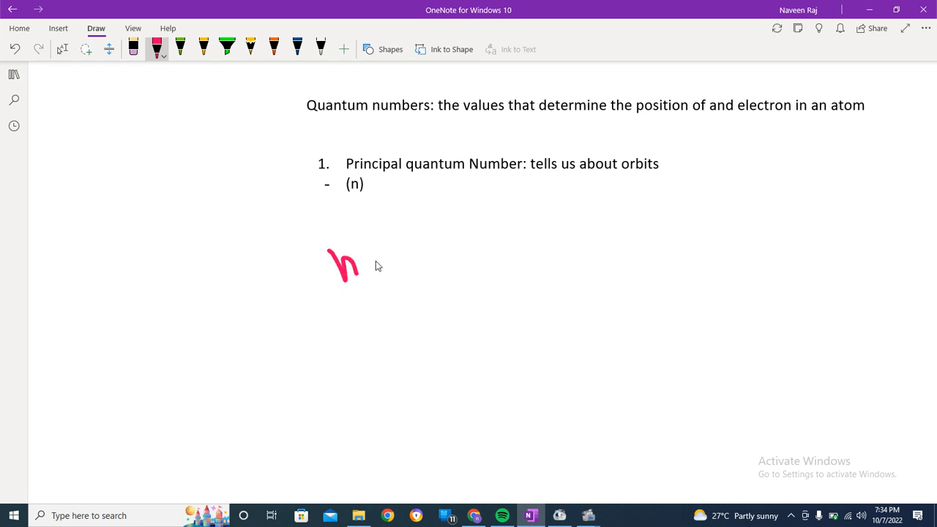
drag(381, 264, 472, 249)
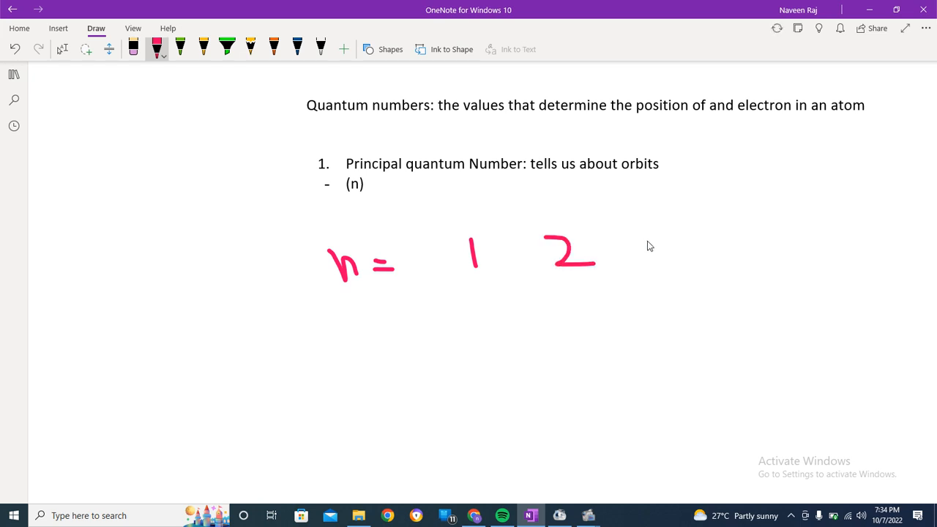
drag(659, 238, 673, 271)
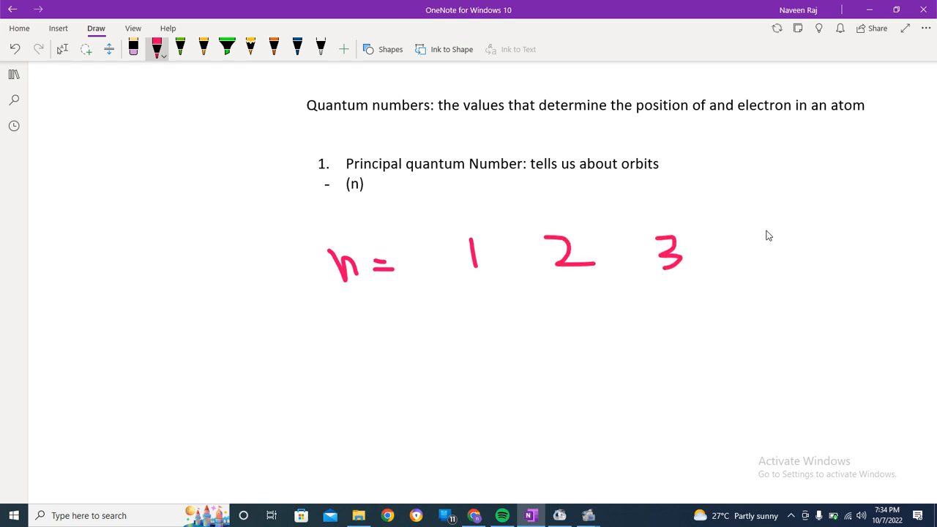
drag(769, 234, 782, 268)
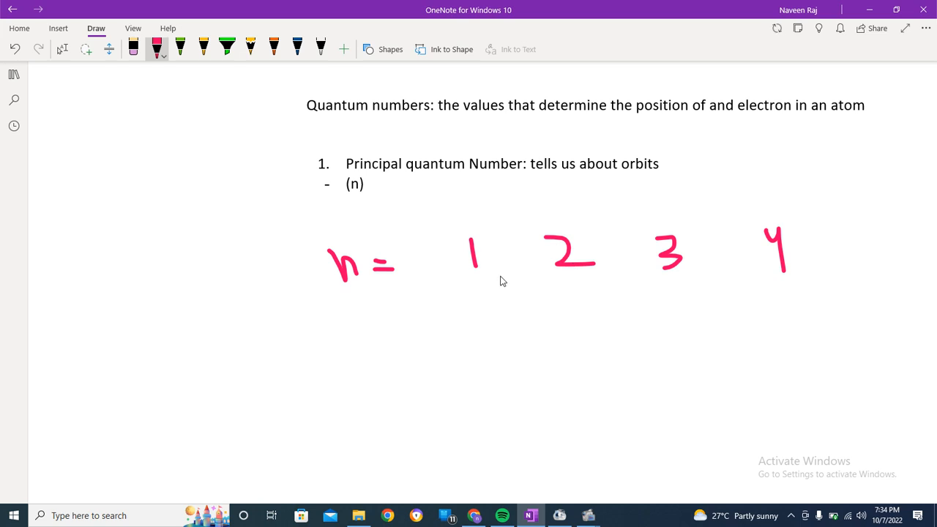
mouse_move(709, 255)
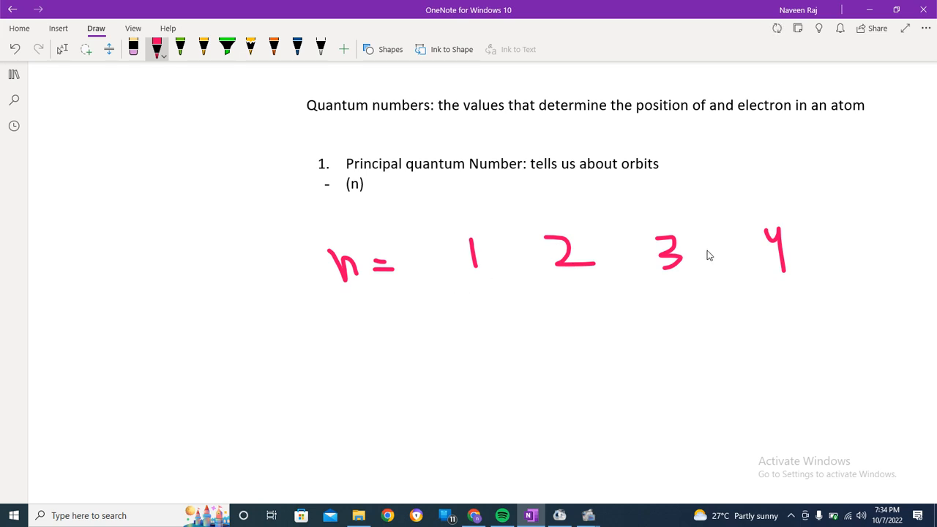
drag(816, 240, 879, 238)
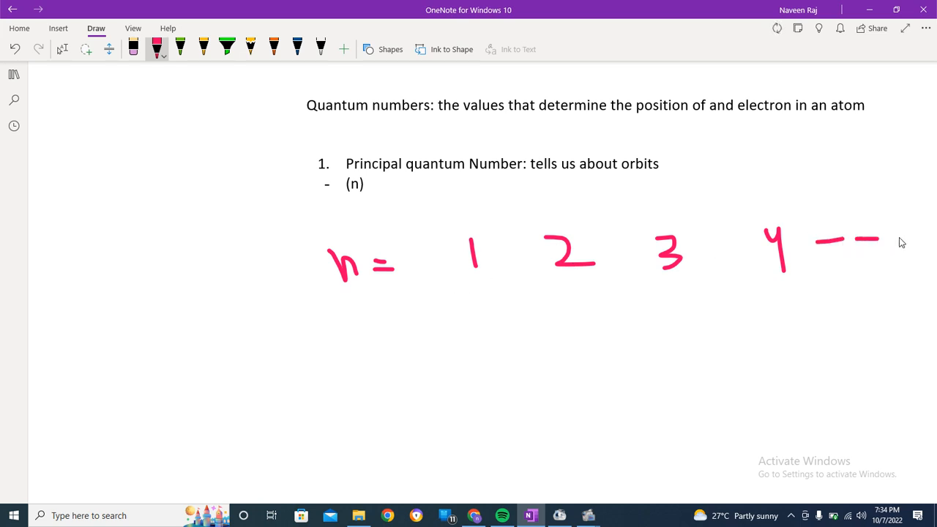
drag(882, 237, 923, 237)
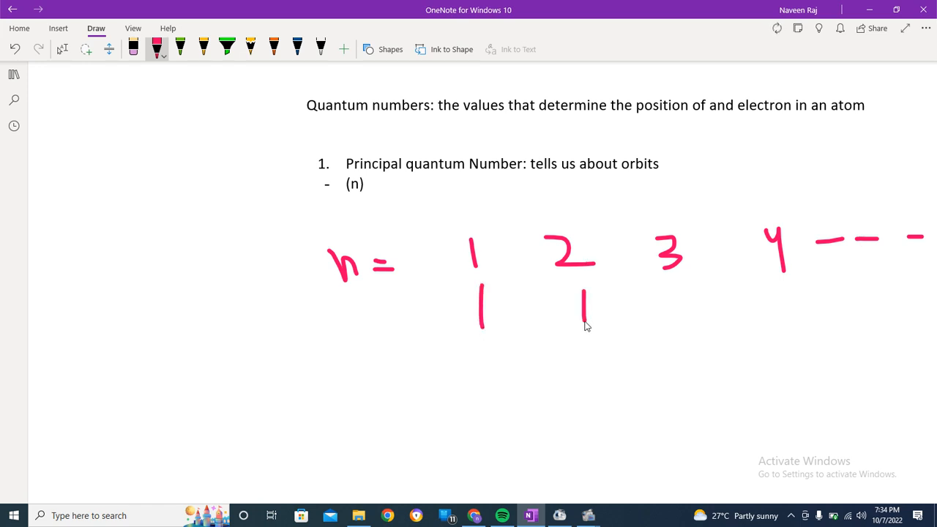
Draw lines under 3 and 4 and an arrow under 1, then write K, L, M, N beneath.
drag(681, 293, 688, 322)
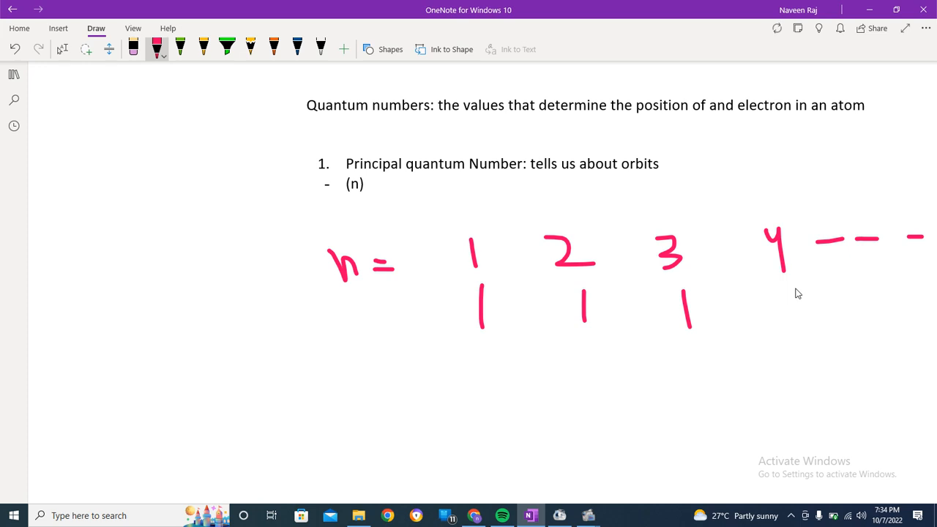
drag(797, 285, 795, 311)
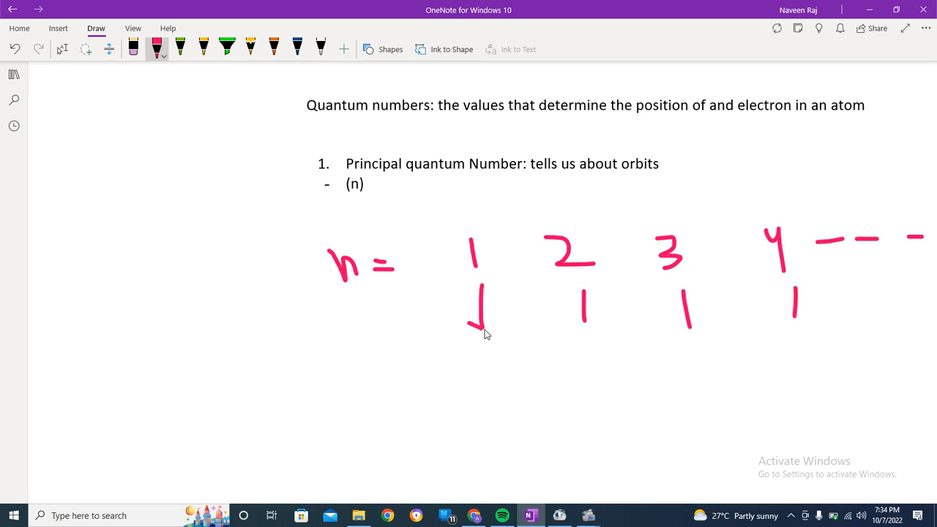
drag(463, 359, 463, 396)
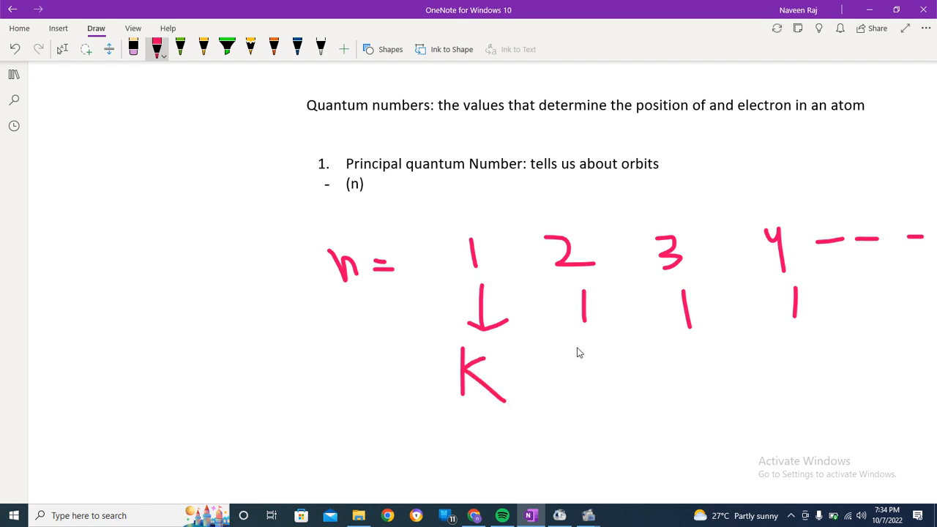
drag(567, 344, 593, 388)
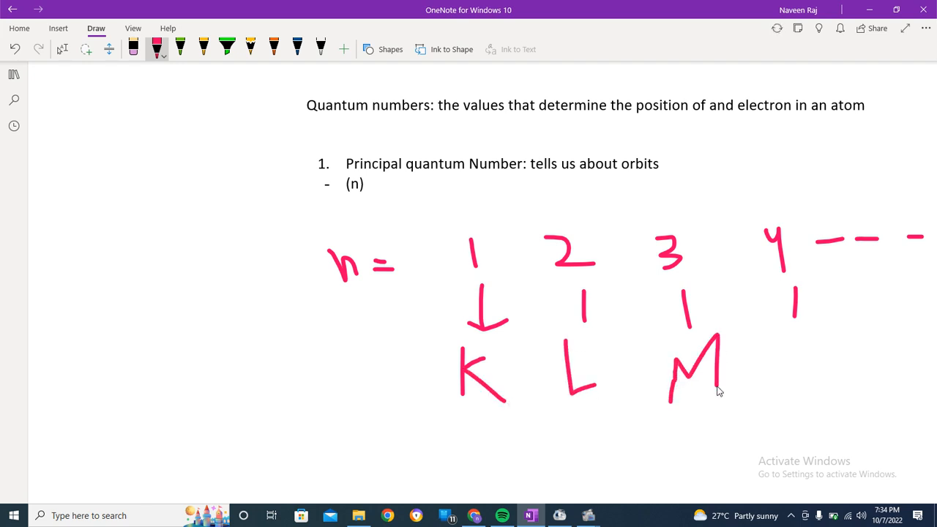
drag(795, 345, 820, 391)
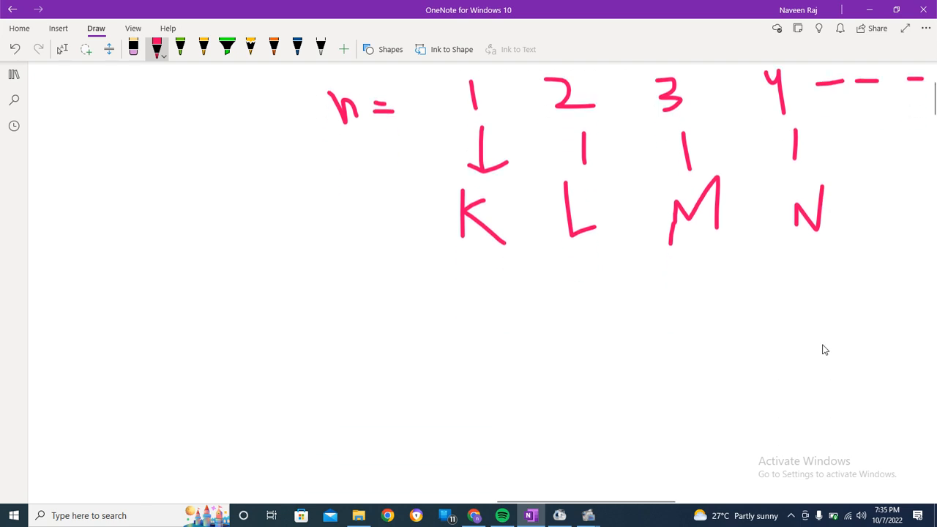
Handwrite 2n² beneath the shell letters and draw a box around it.
scroll(down, 3)
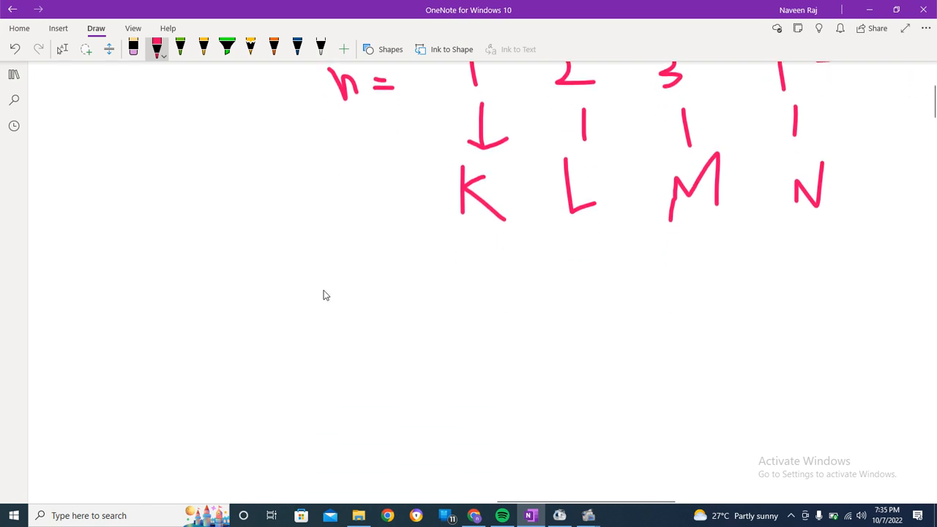
drag(326, 285, 352, 311)
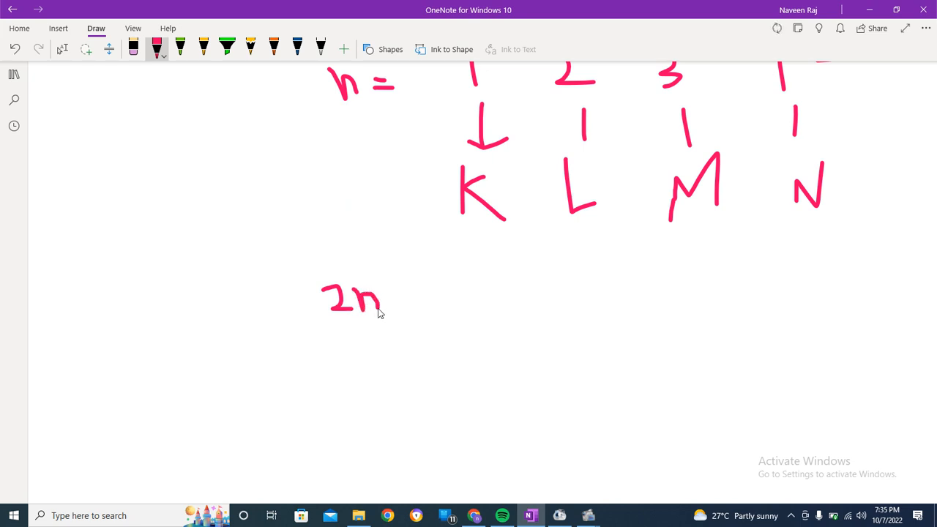
drag(381, 293, 389, 286)
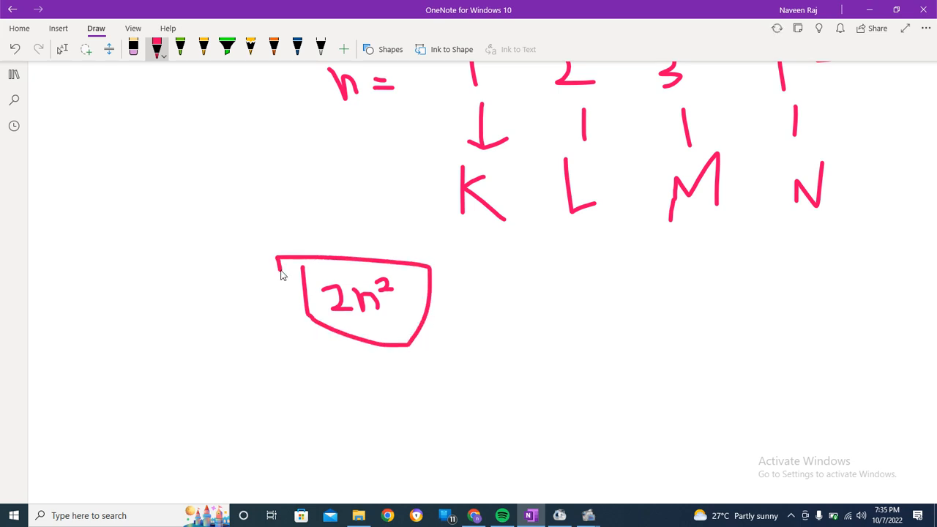
mouse_move(492, 256)
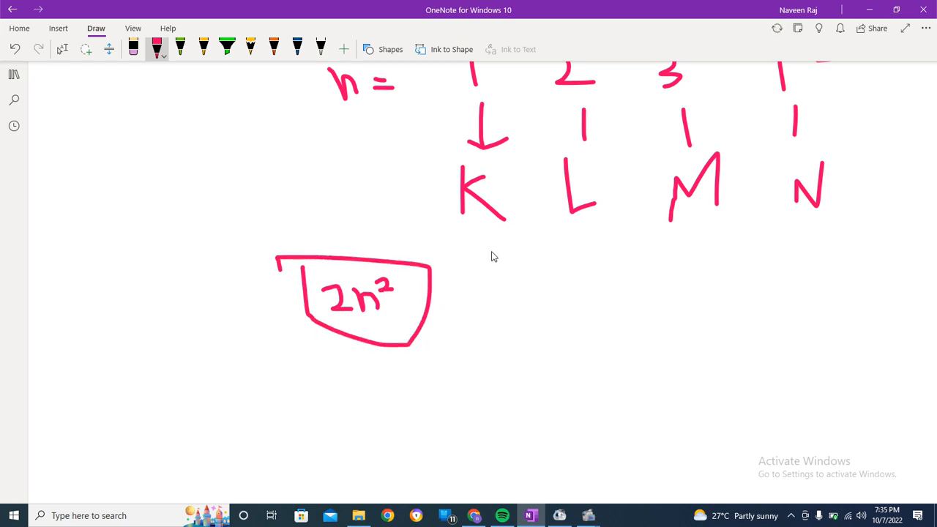
mouse_move(504, 304)
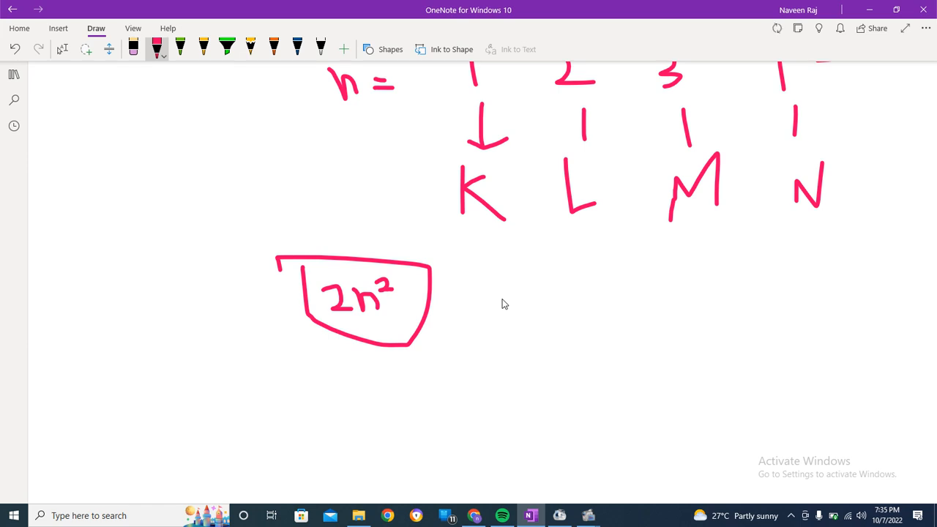
Handwrite the K shell calculation K: 2(1)² = 2 beside the boxed formula.
drag(505, 292, 523, 319)
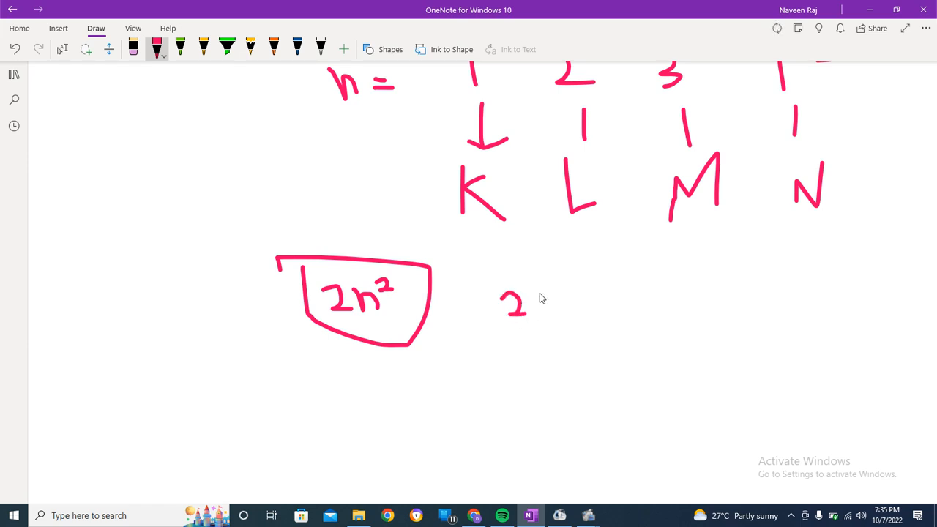
drag(535, 293, 546, 311)
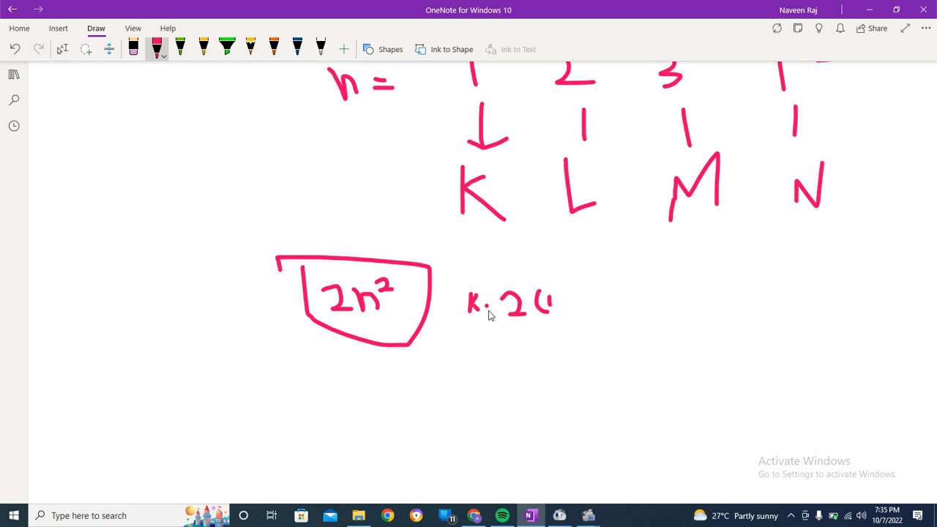
drag(546, 289, 567, 319)
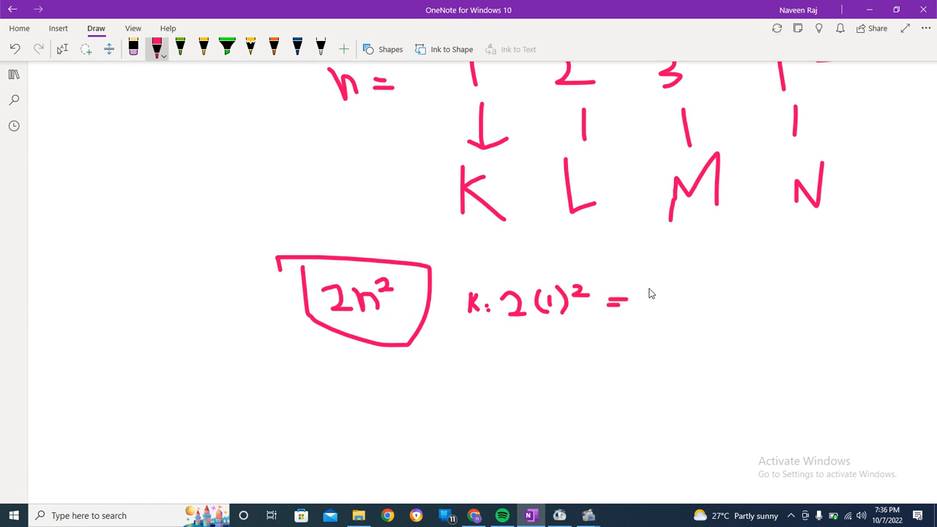
drag(652, 307, 662, 286)
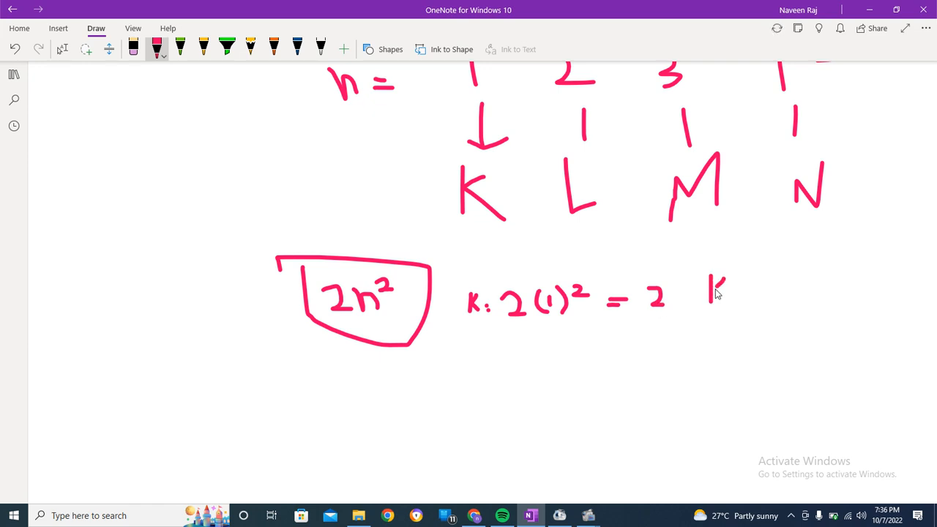
drag(721, 293, 740, 278)
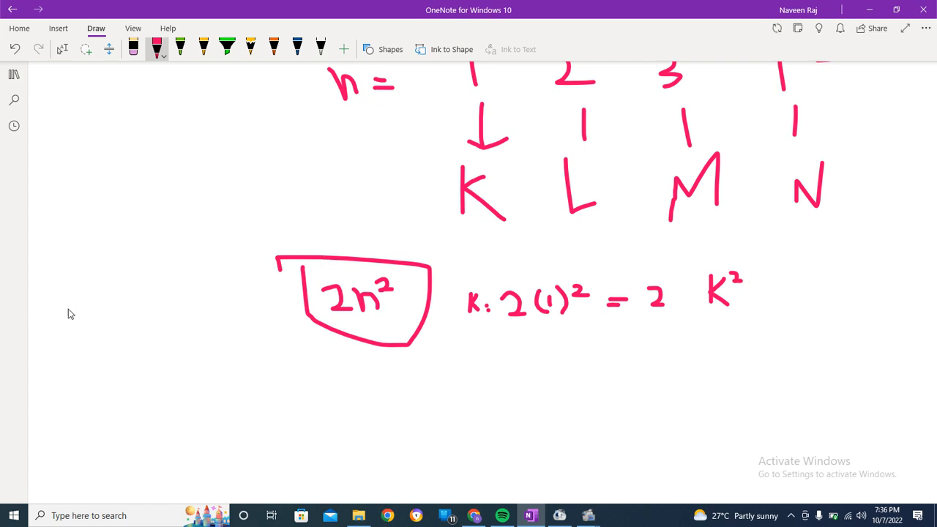
Sketch a nucleus with a first shell arc holding 2, and begin the L line.
drag(64, 313, 79, 414)
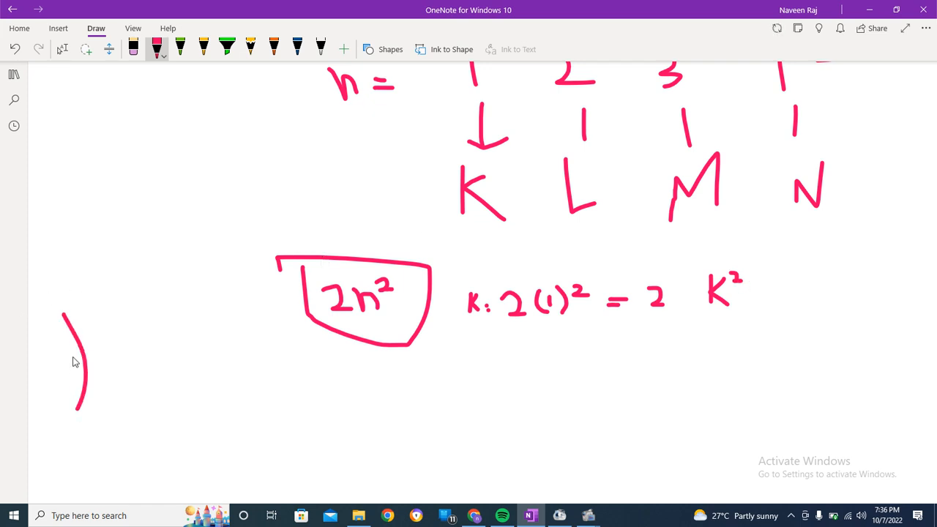
drag(73, 359, 81, 367)
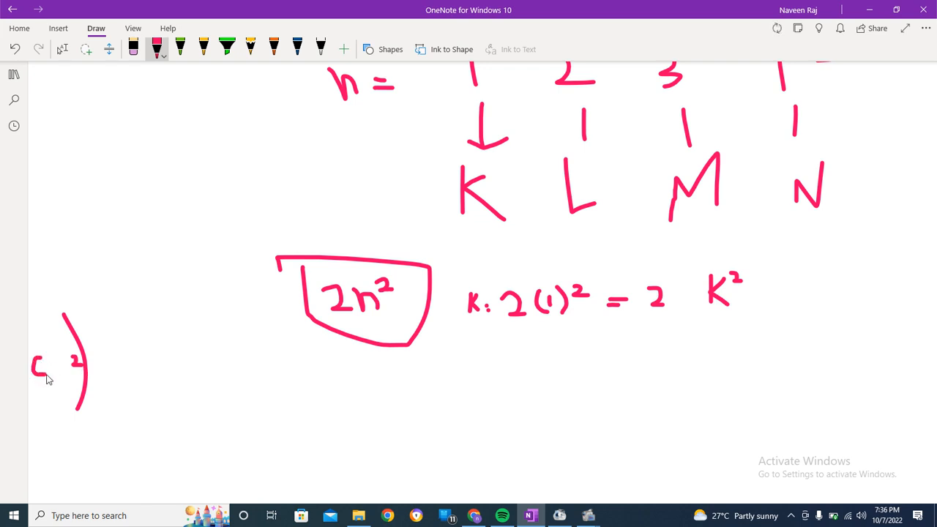
drag(33, 359, 52, 377)
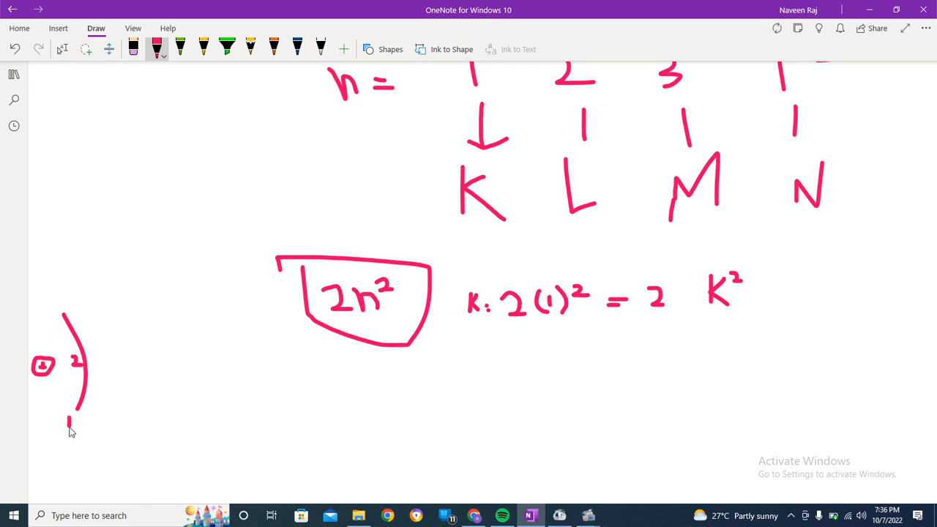
mouse_move(71, 421)
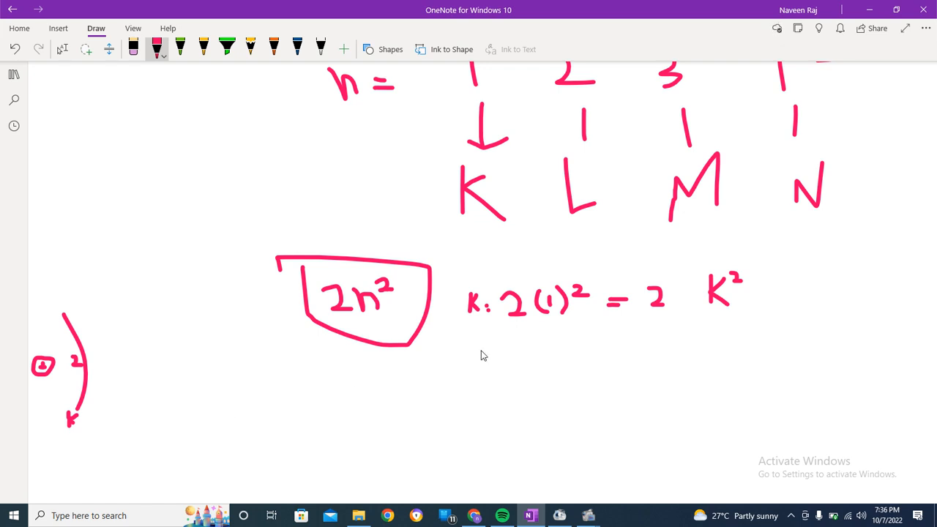
drag(472, 359, 476, 384)
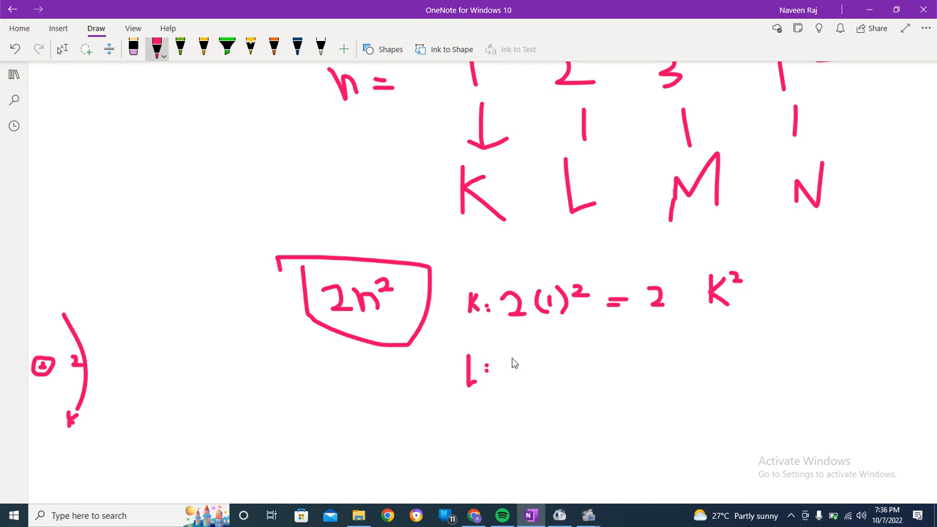
Write L: 2(2)² = 8 = L and draw a second shell arc holding 8, labelled L.
drag(512, 373, 560, 351)
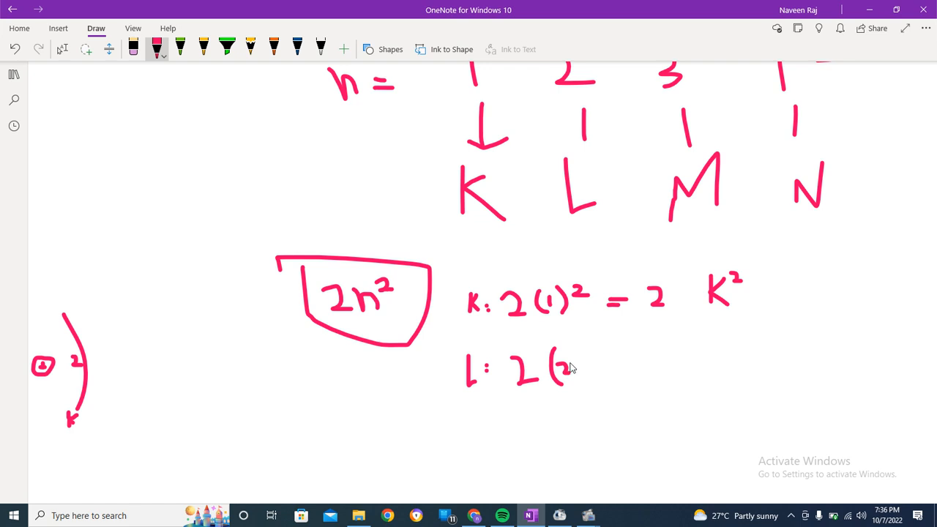
drag(577, 351, 582, 395)
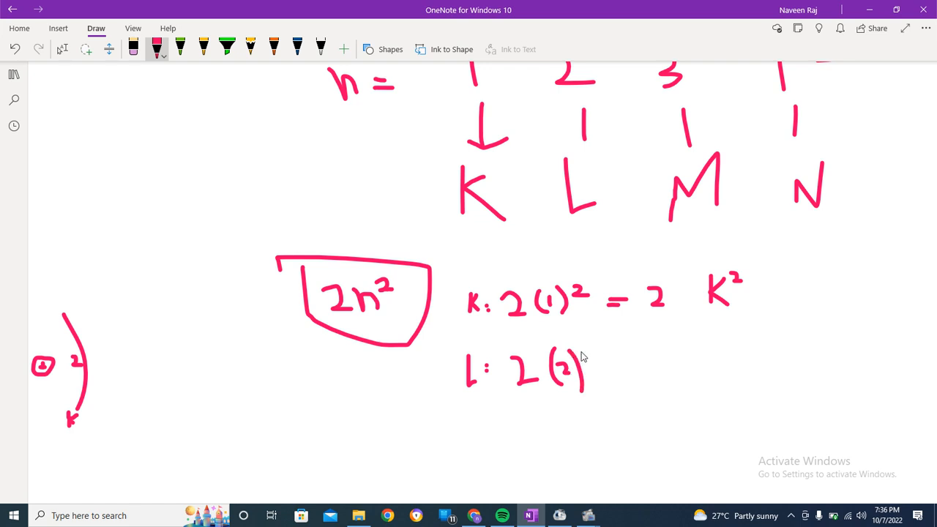
drag(582, 359, 611, 365)
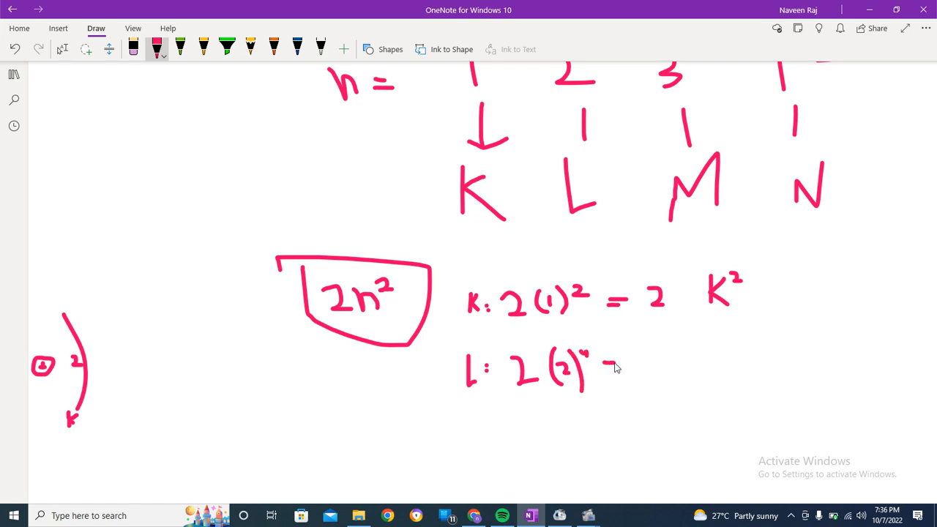
drag(608, 369, 673, 366)
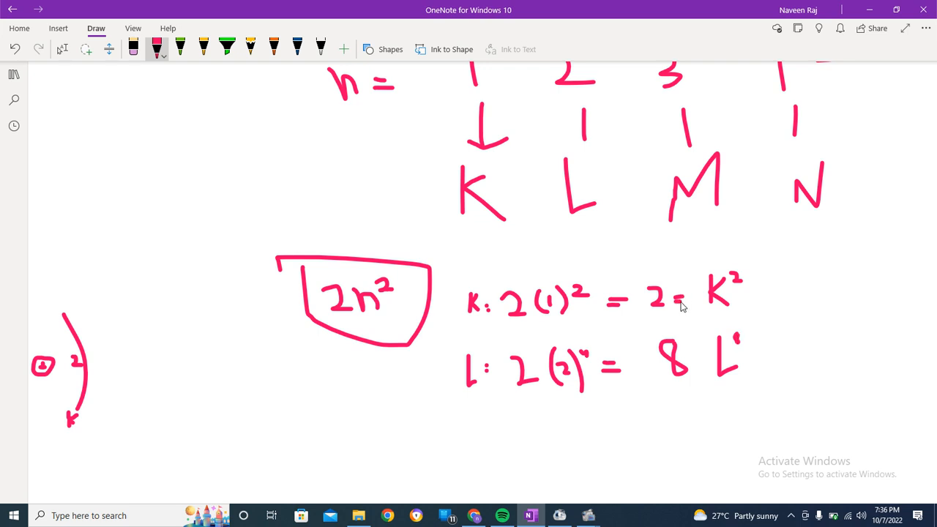
drag(684, 355, 696, 359)
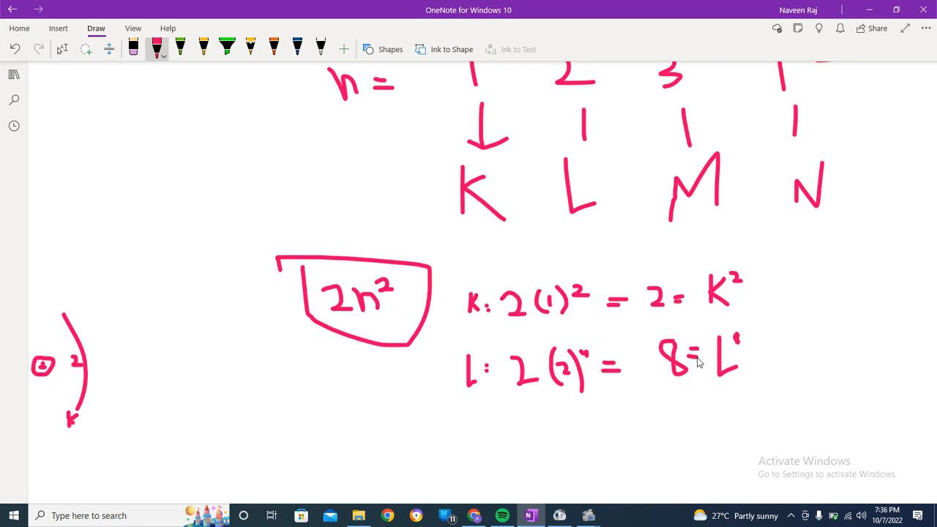
mouse_move(97, 318)
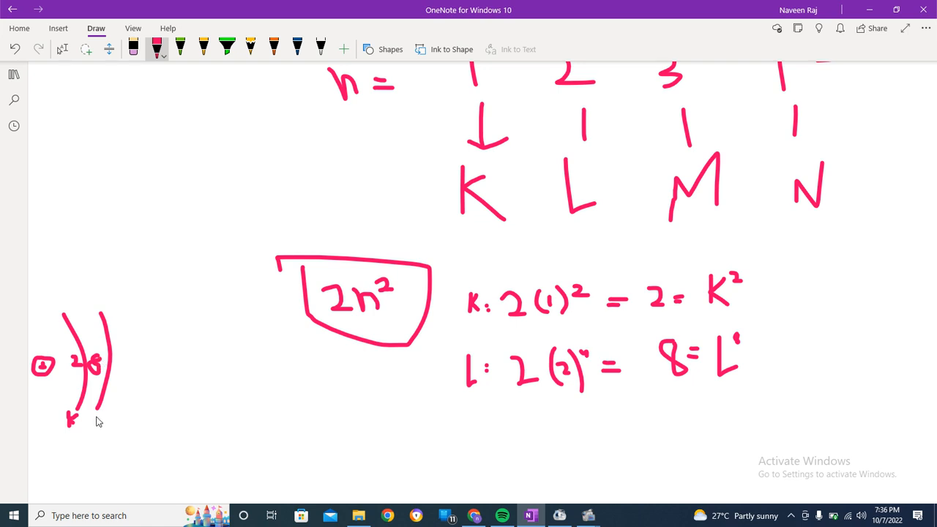
drag(95, 418, 103, 432)
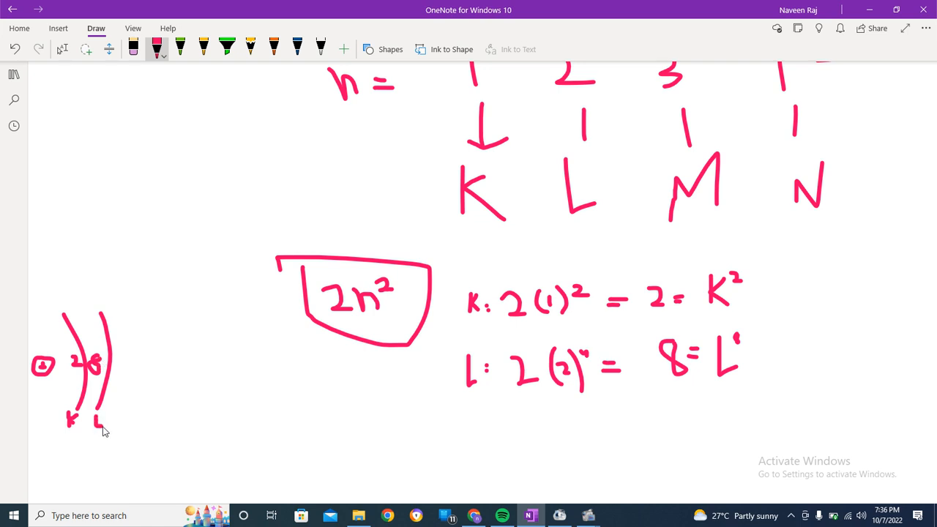
Handwrite the M line 2(3)² = M with capacity 18 beside it.
scroll(down, 3)
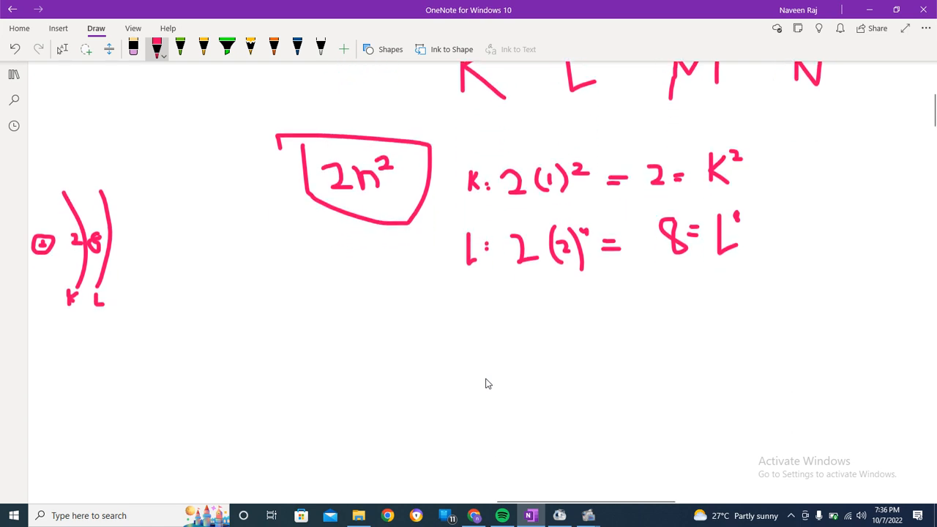
mouse_move(472, 334)
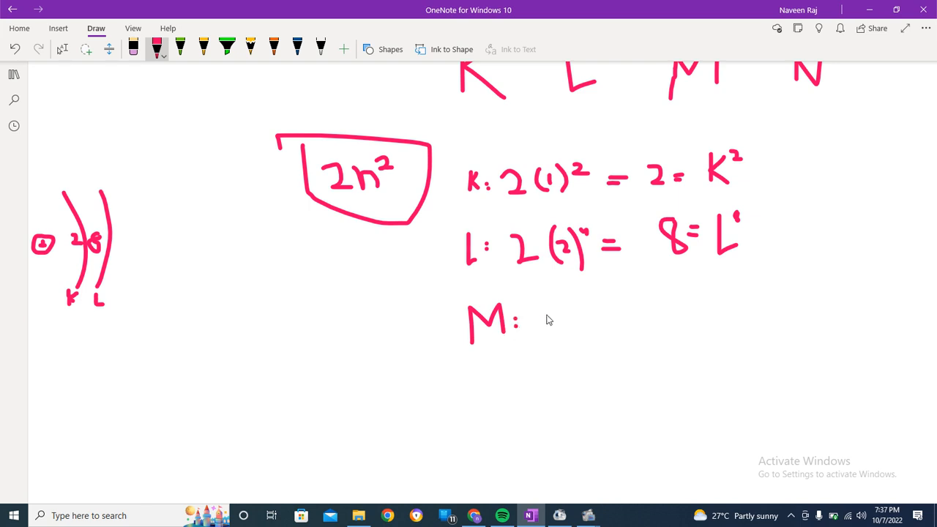
drag(545, 326, 560, 307)
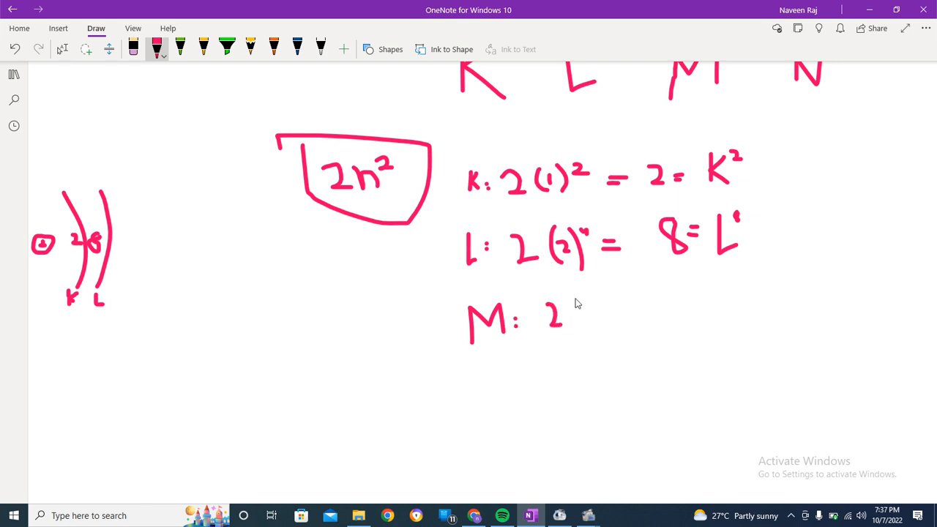
drag(579, 304, 597, 337)
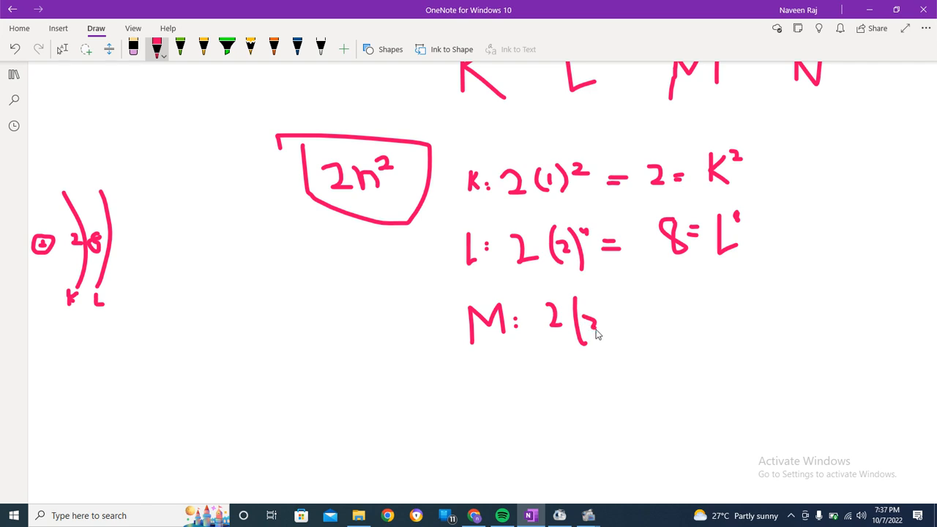
drag(601, 301, 611, 351)
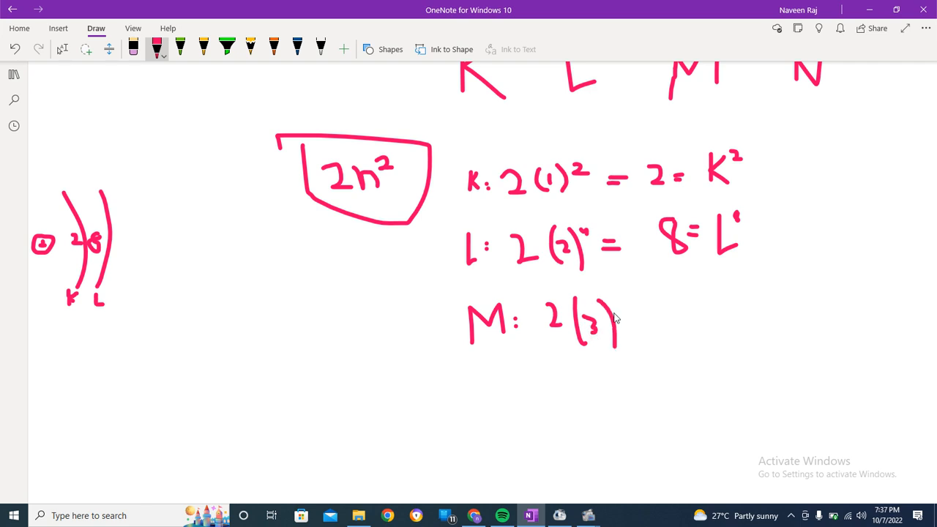
drag(607, 311, 629, 329)
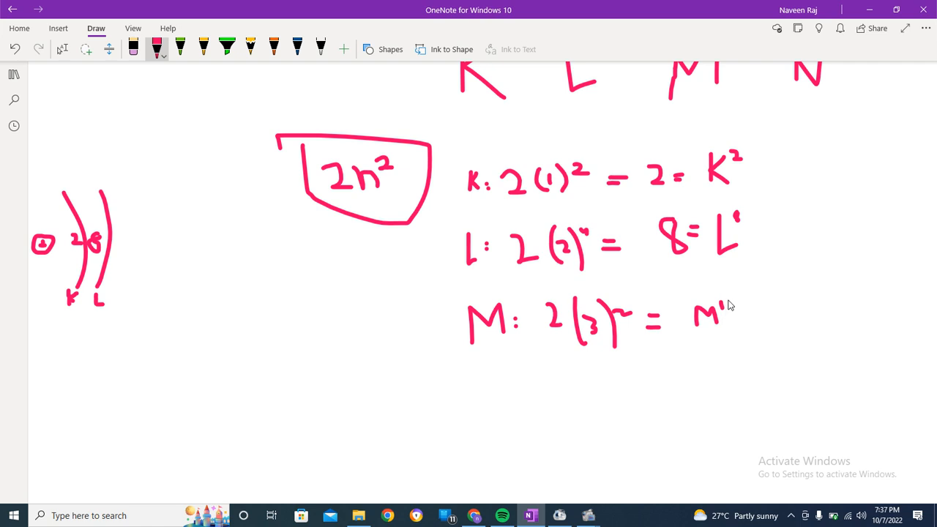
drag(732, 304, 739, 318)
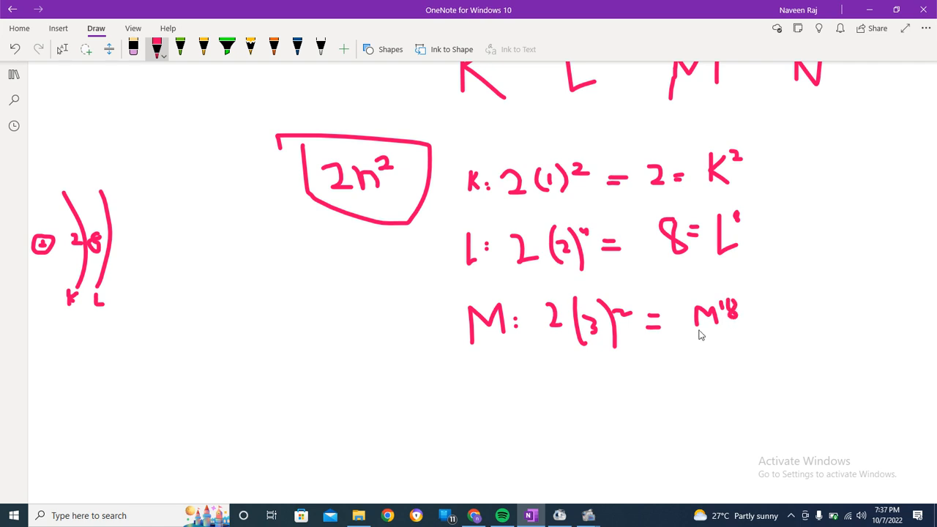
mouse_move(692, 360)
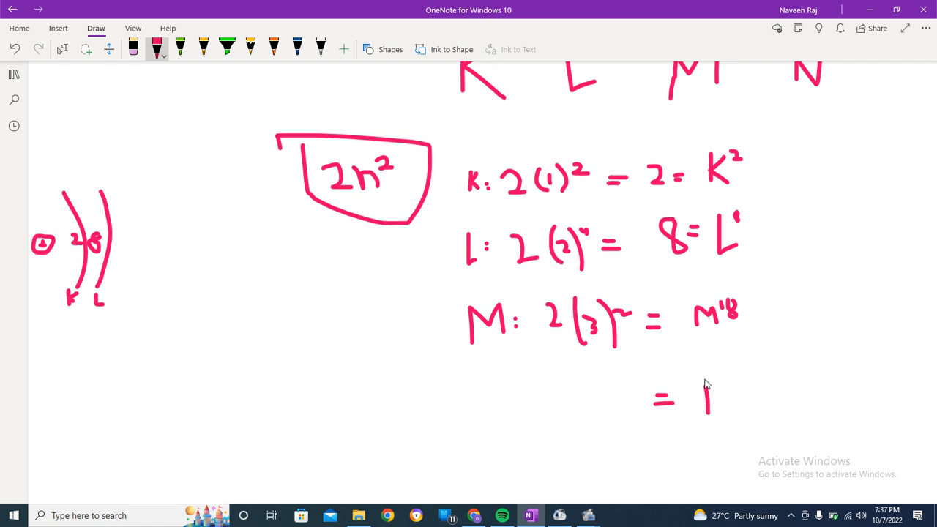
Write 'N 32' in pink ink, then sketch a third shell arc (18) and a fourth arc.
drag(703, 406, 732, 373)
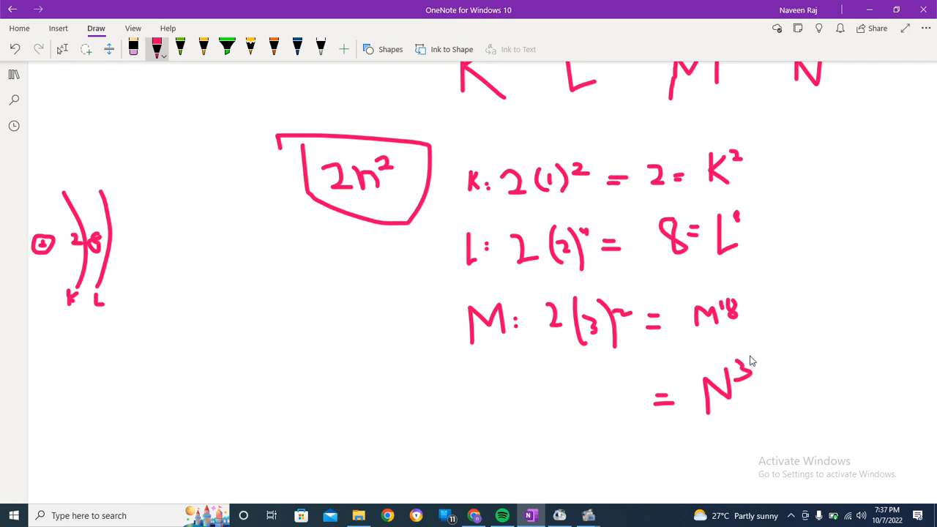
drag(755, 358, 773, 384)
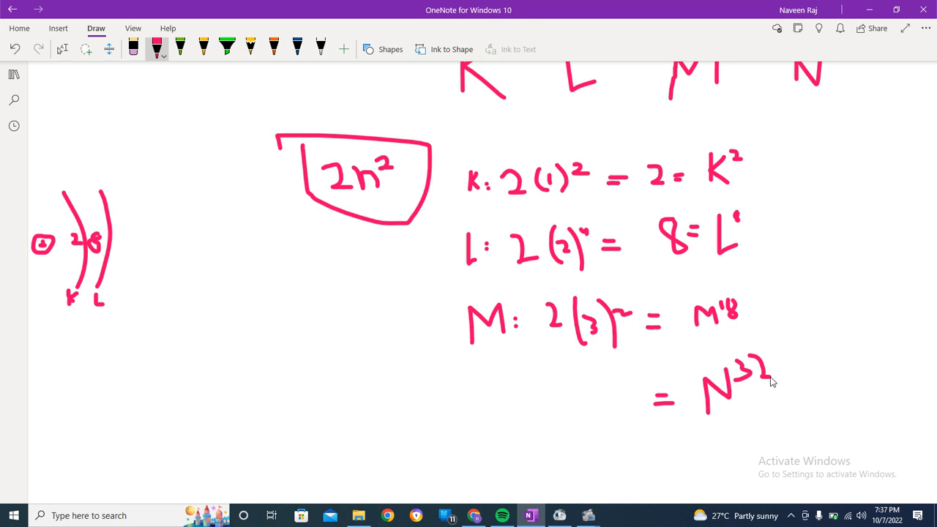
mouse_move(575, 343)
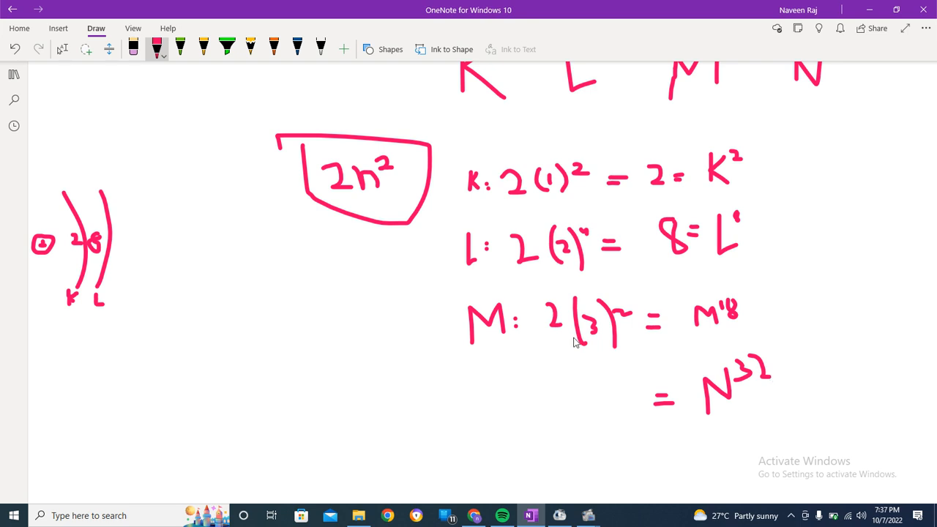
mouse_move(143, 201)
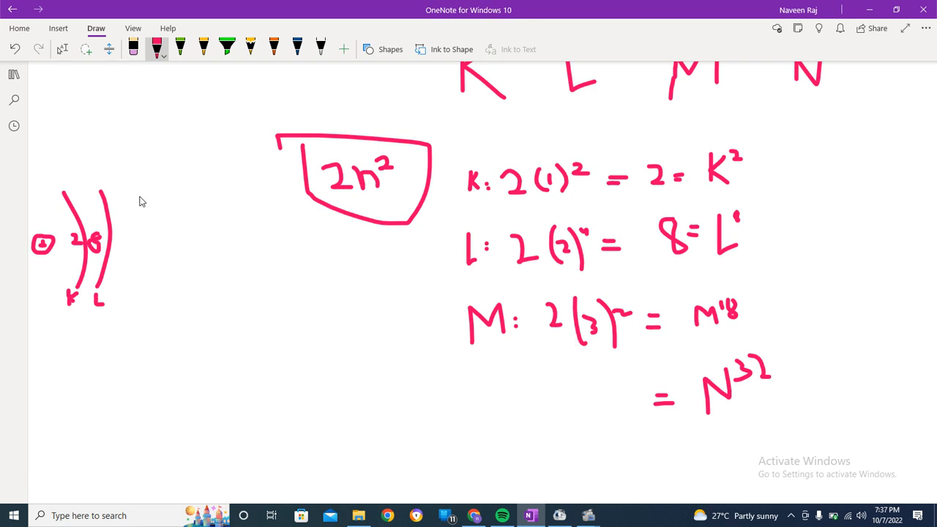
drag(143, 195, 169, 308)
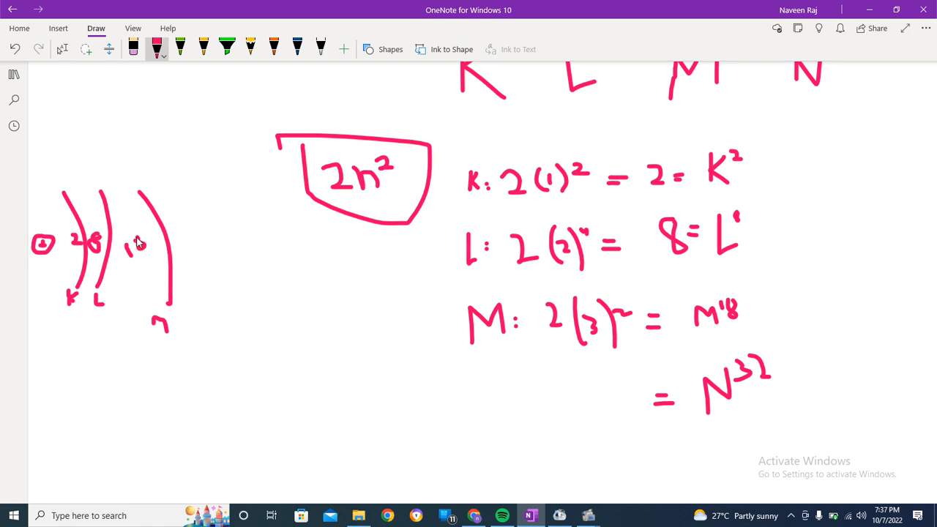
drag(188, 202, 208, 312)
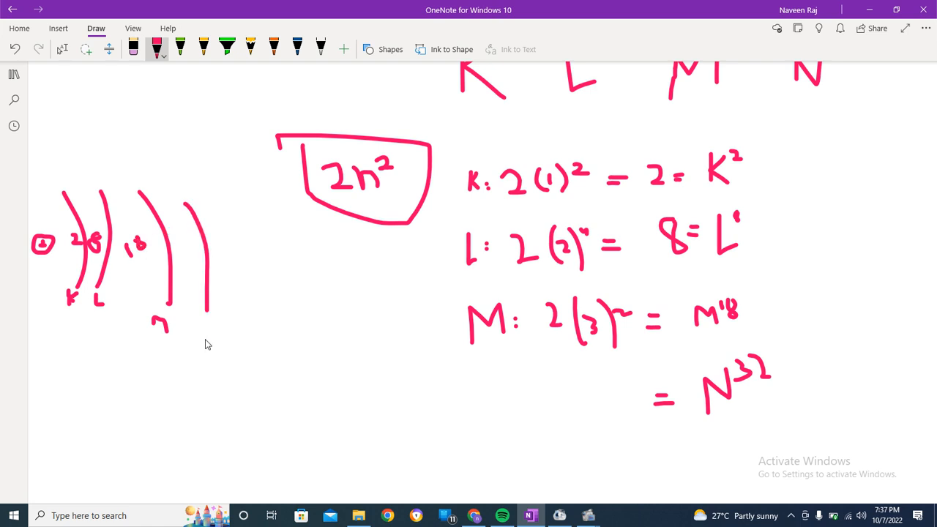